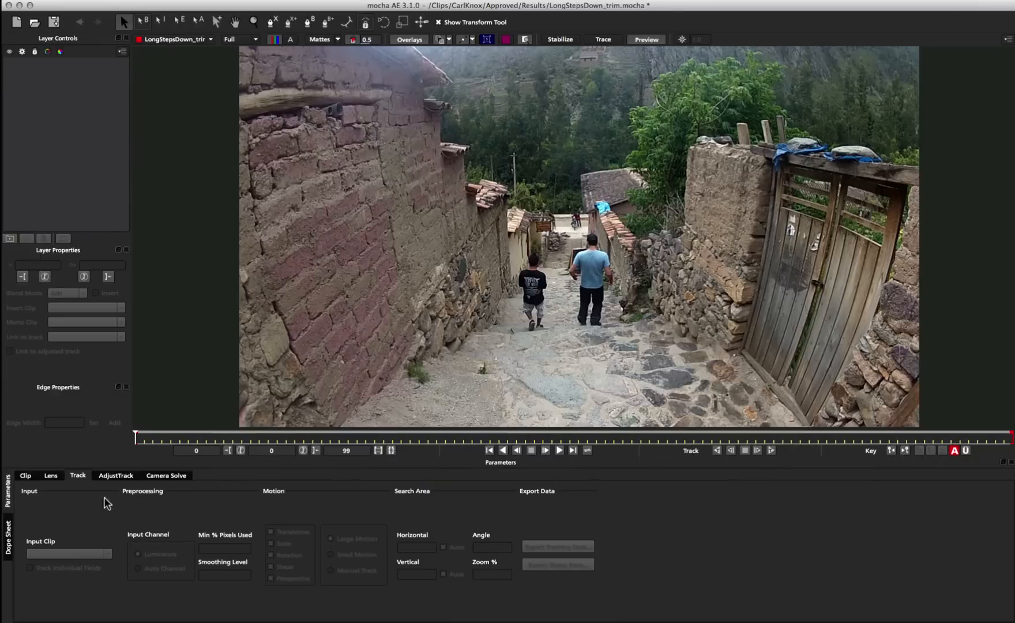
# - Show the Lens calibration parameters for the LongStepsDown clip
pyautogui.click(51, 475)
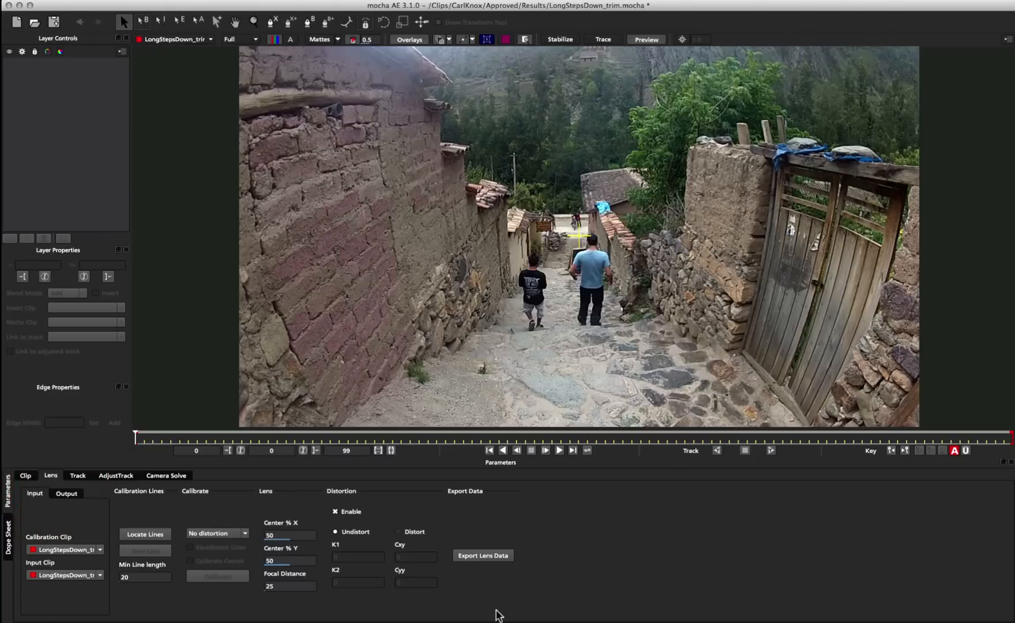
pyautogui.moveTo(105, 548)
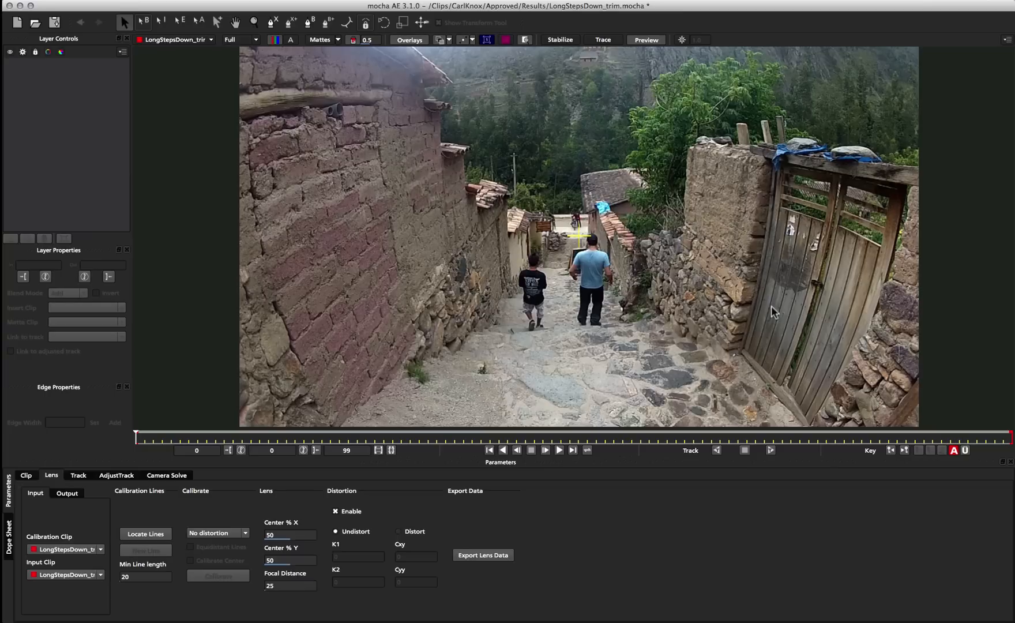
pyautogui.moveTo(622, 36)
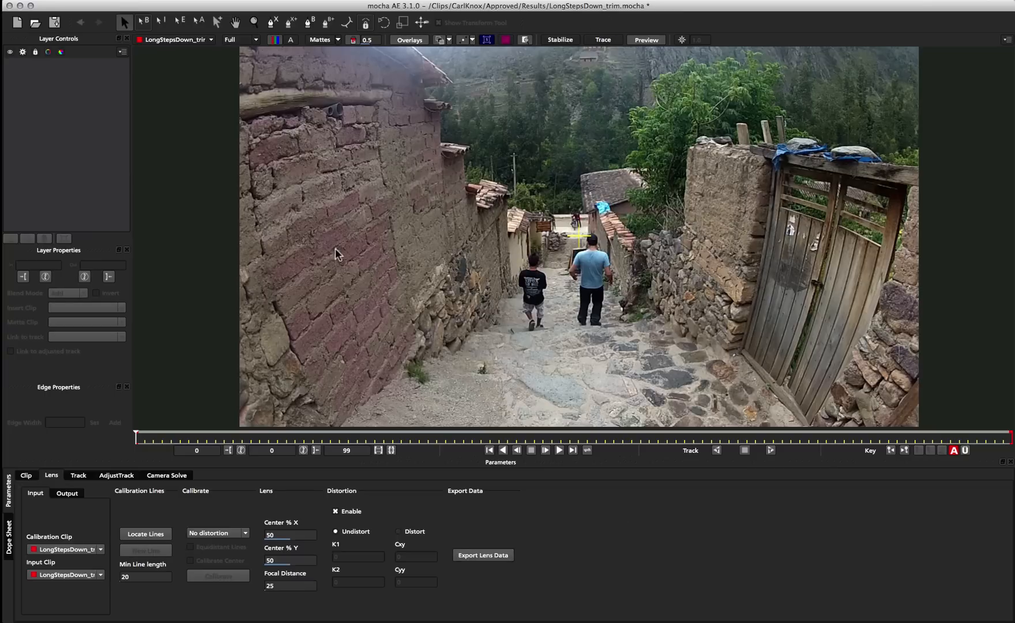
pyautogui.moveTo(423, 394)
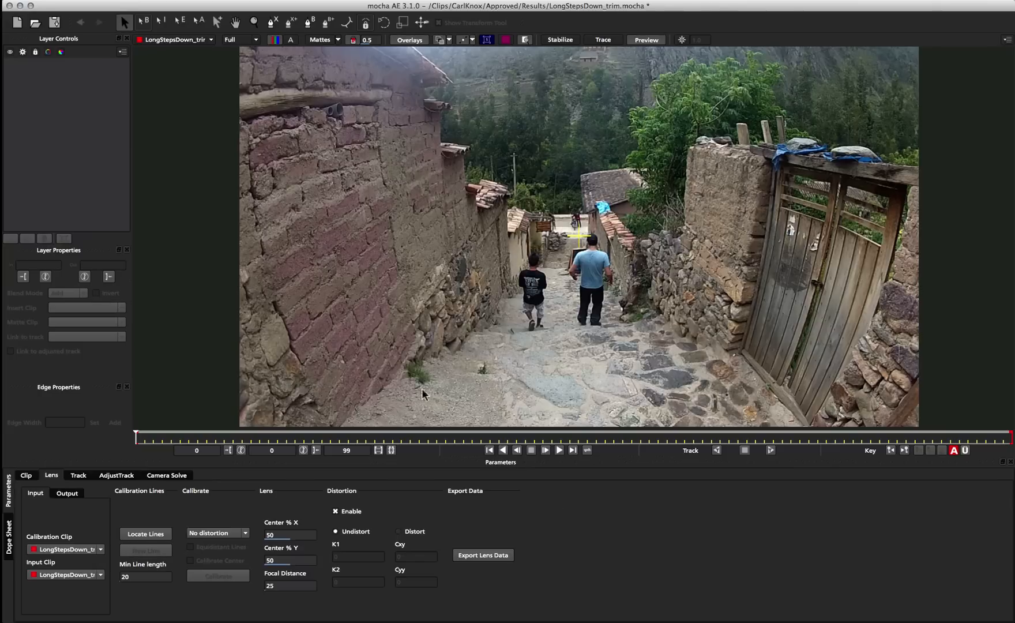
pyautogui.moveTo(156, 551)
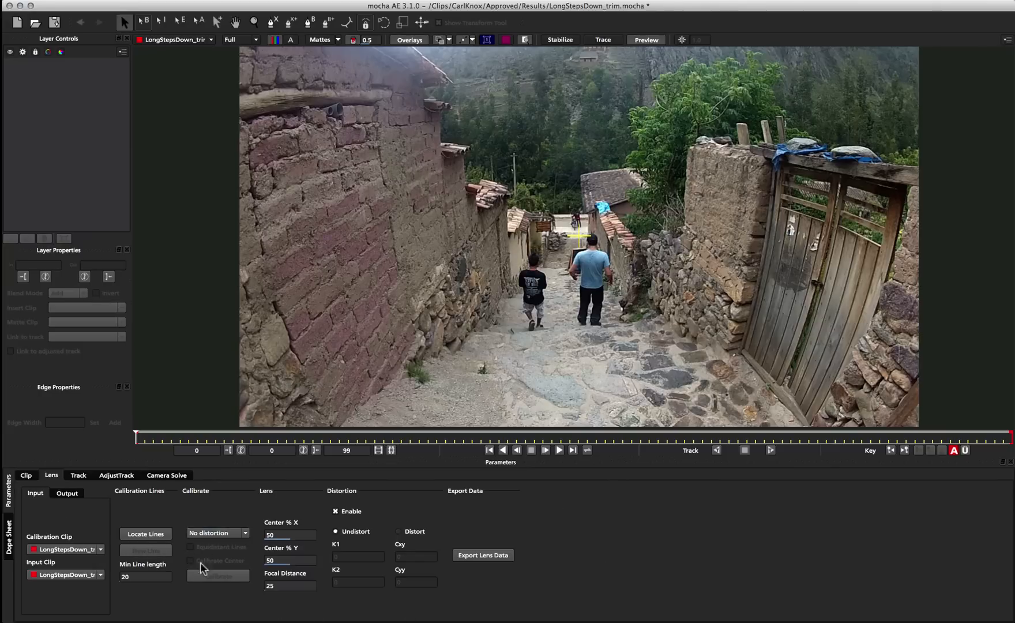
pyautogui.moveTo(502, 572)
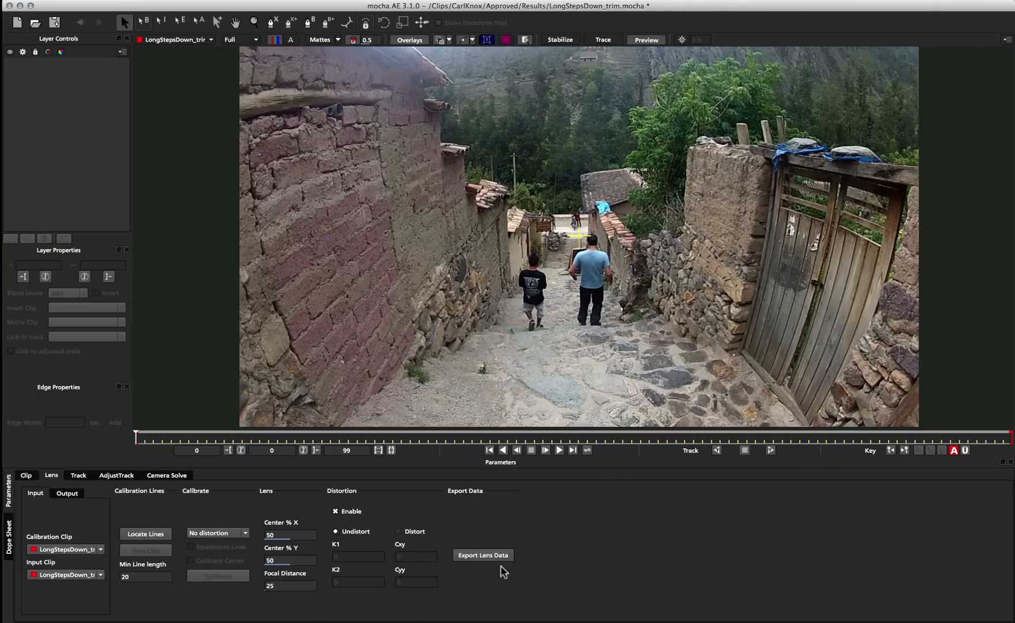
# - Bring up Export Lens Data set to mocha Lens for After Effects and nudge the dialog up
pyautogui.click(484, 554)
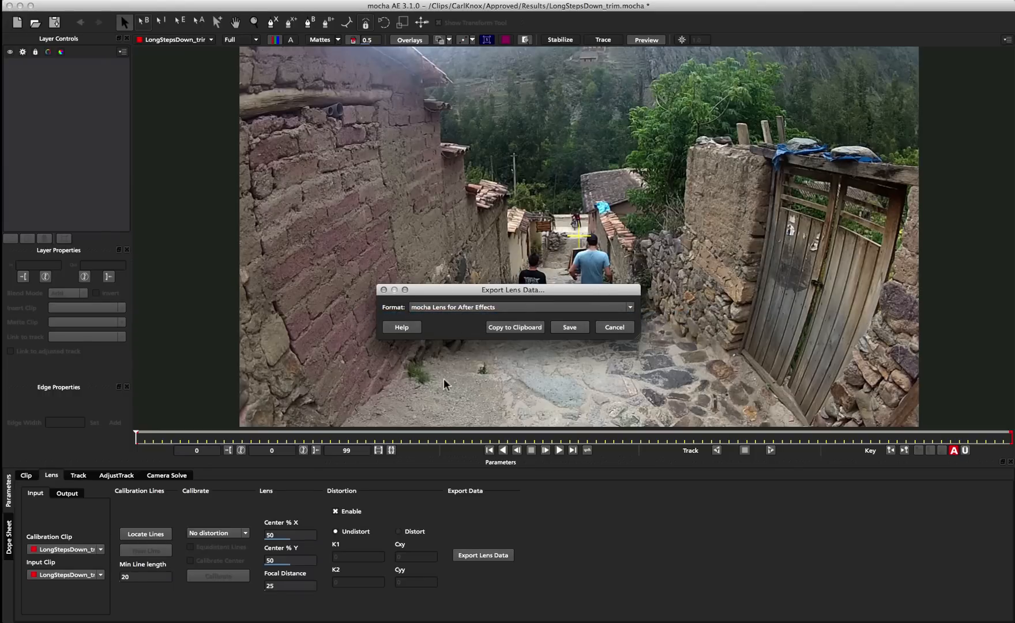
pyautogui.moveTo(356, 160)
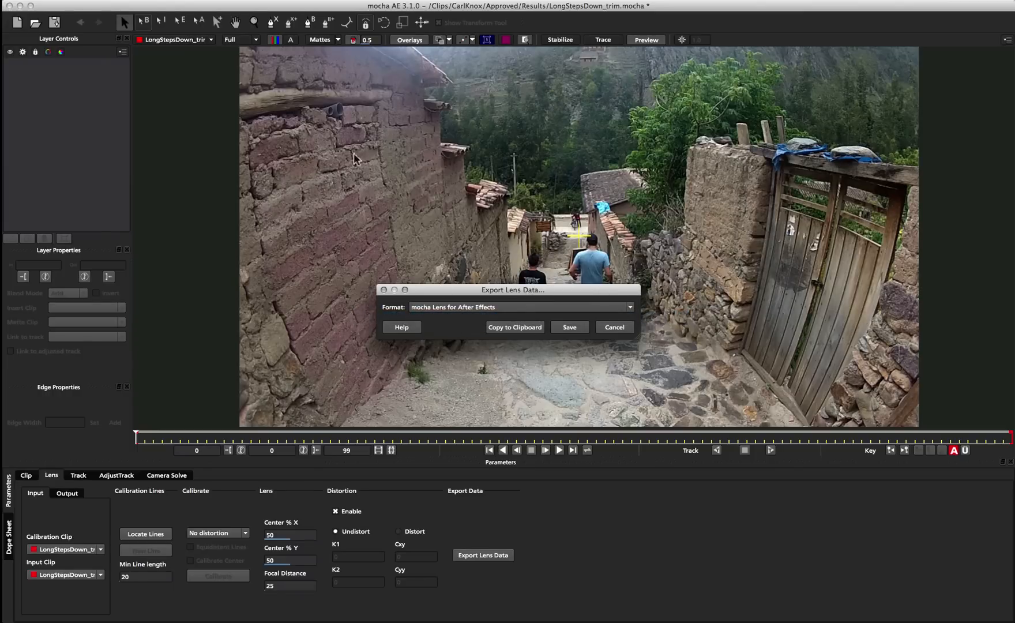
pyautogui.moveTo(670, 332)
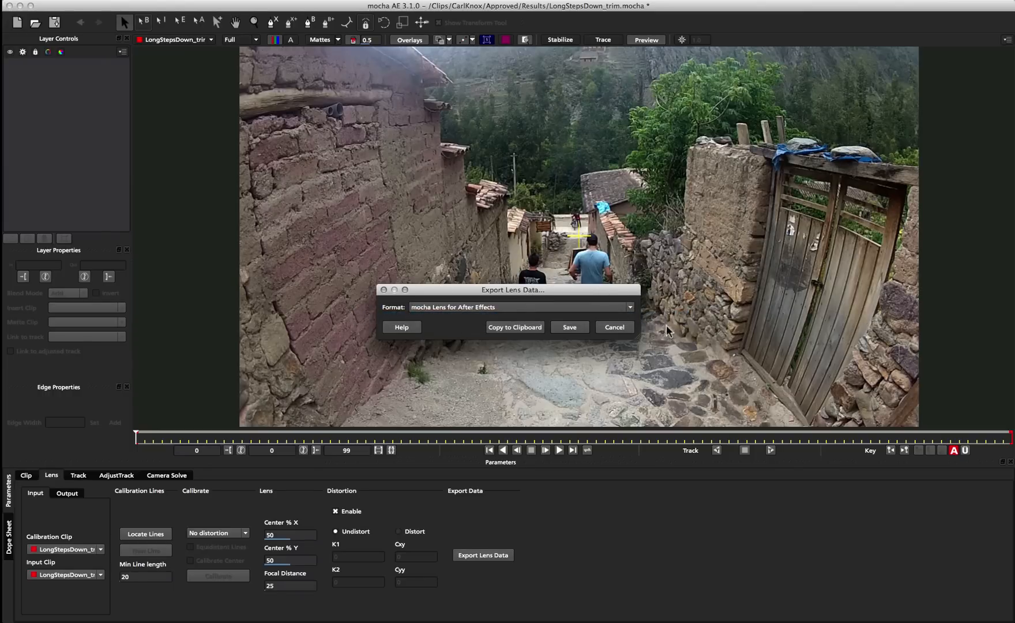
pyautogui.moveTo(641, 325)
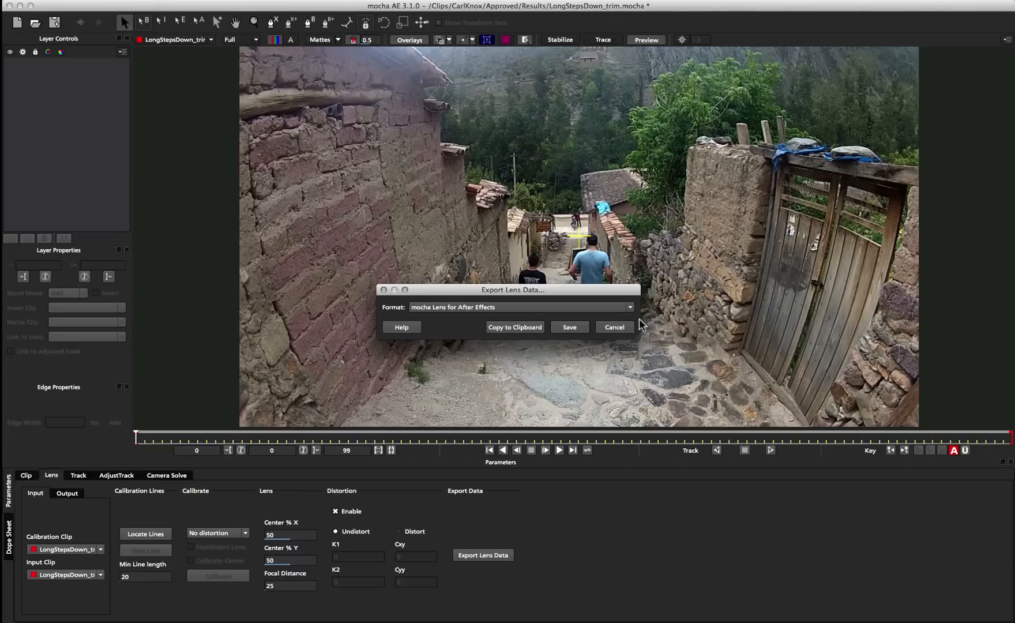
pyautogui.moveTo(360, 348)
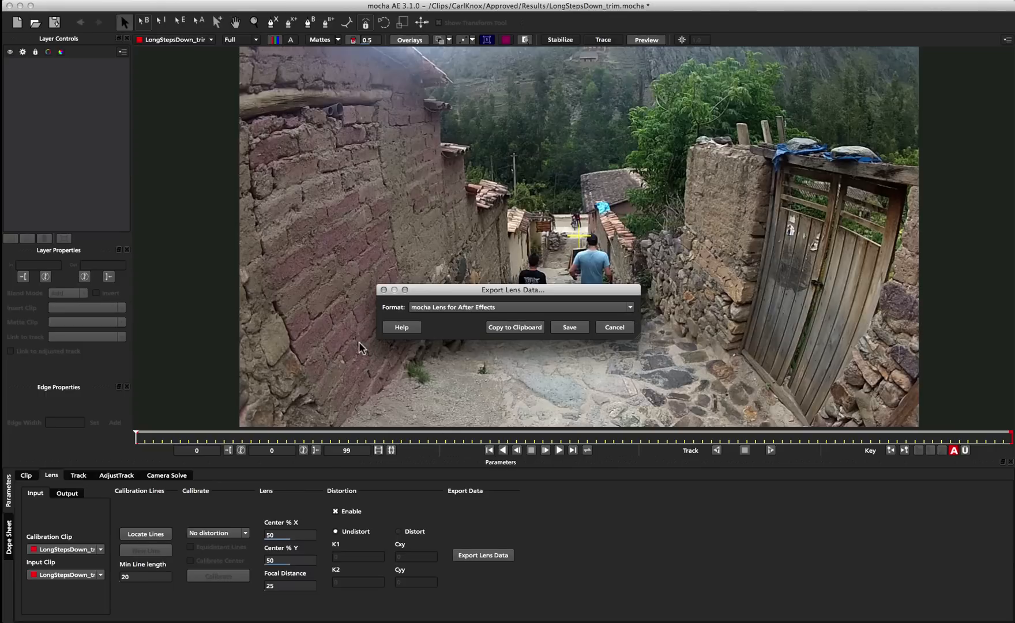
pyautogui.moveTo(513, 289); pyautogui.dragTo(508, 260)
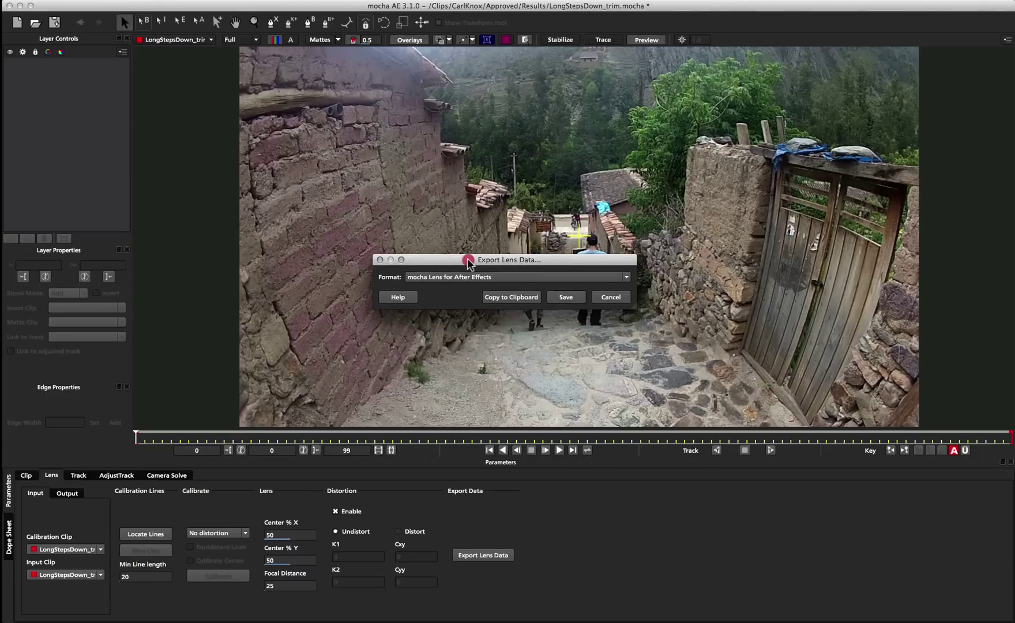
pyautogui.moveTo(618, 498)
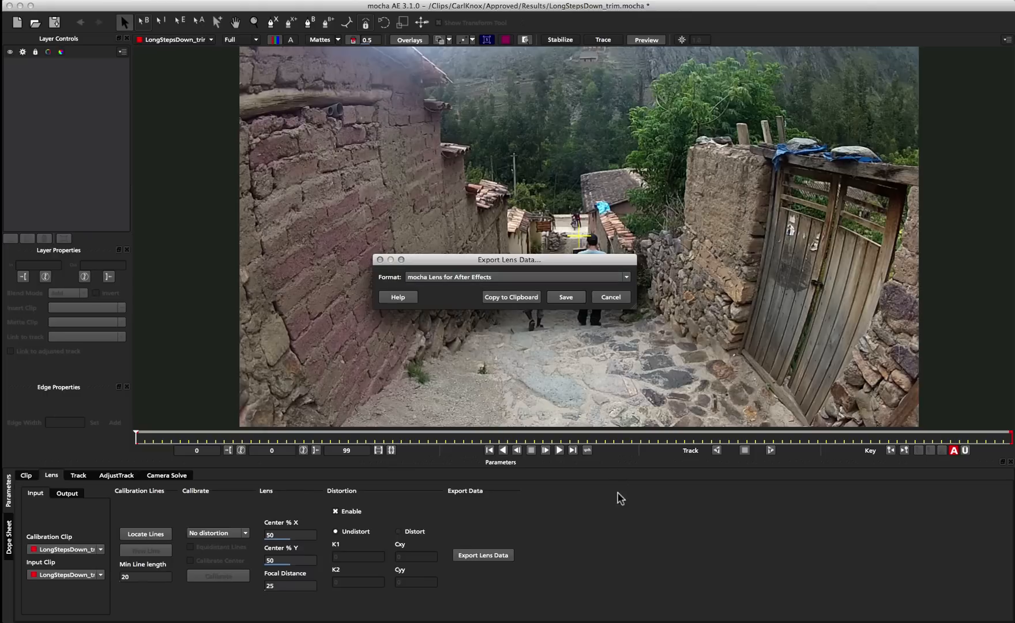
pyautogui.moveTo(580, 370)
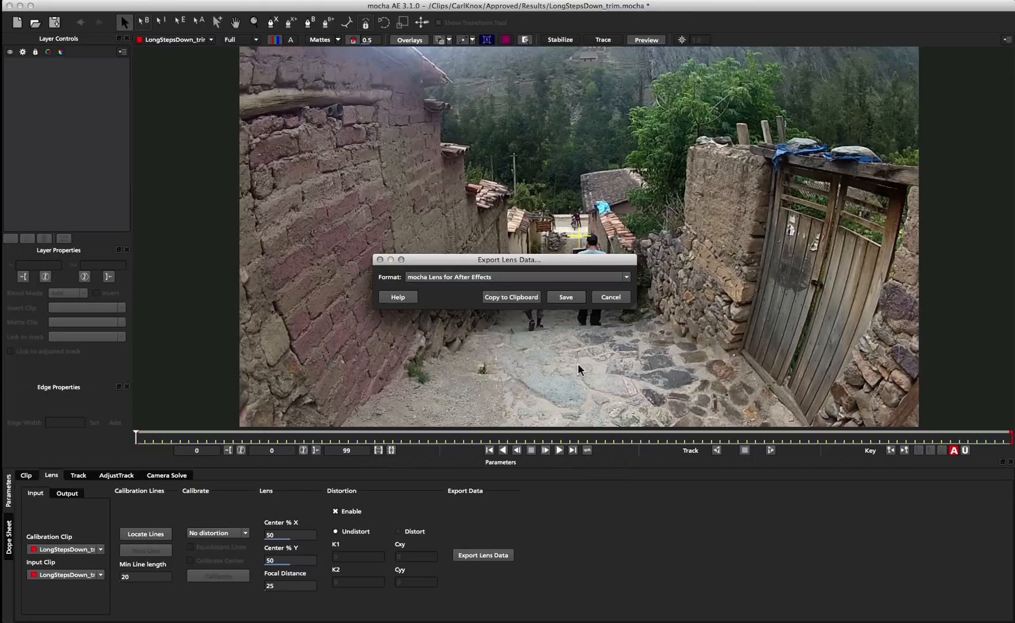
# - Cancel the lens export and scrub the street clip before returning to frame 0
pyautogui.click(611, 297)
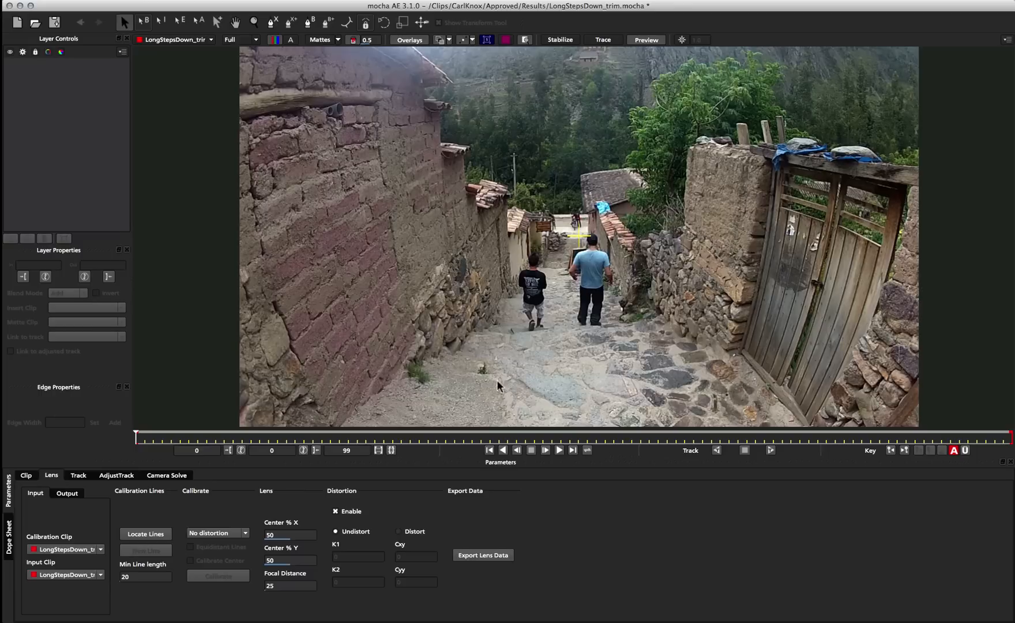
pyautogui.moveTo(757, 360)
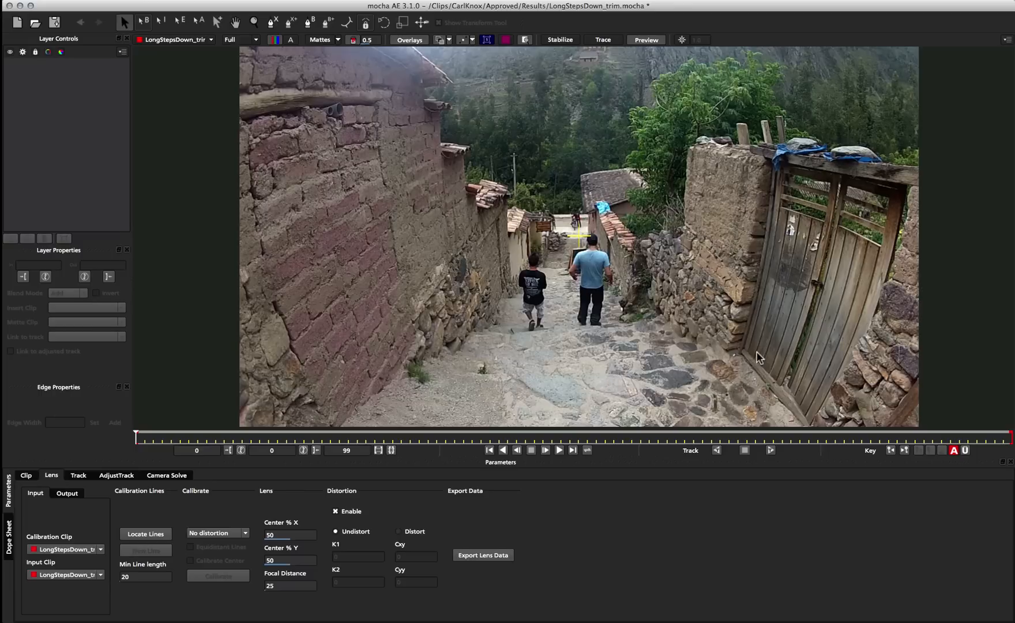
pyautogui.moveTo(851, 182)
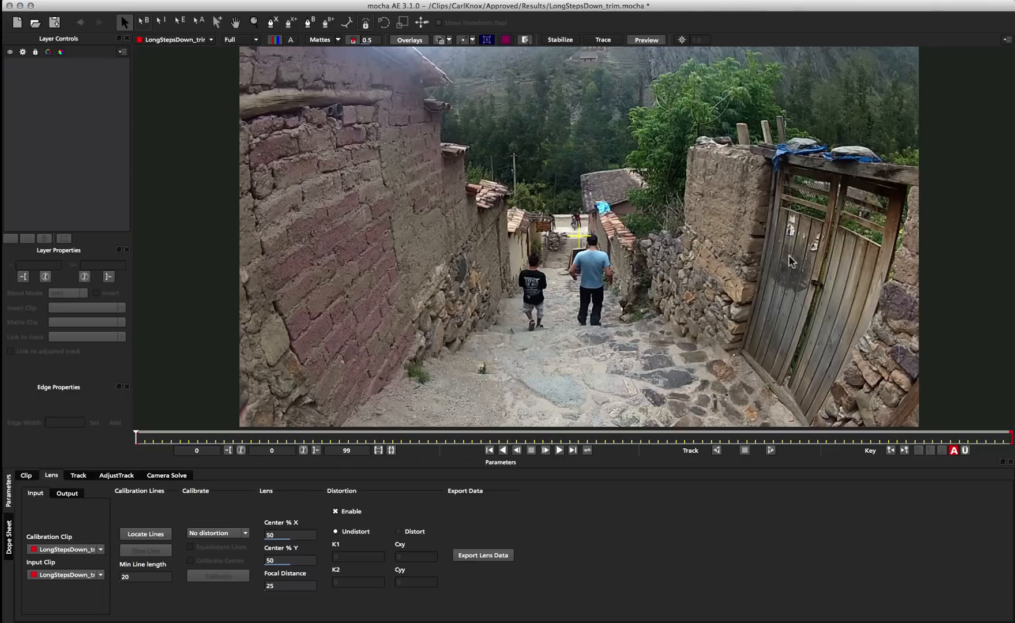
pyautogui.moveTo(291, 224)
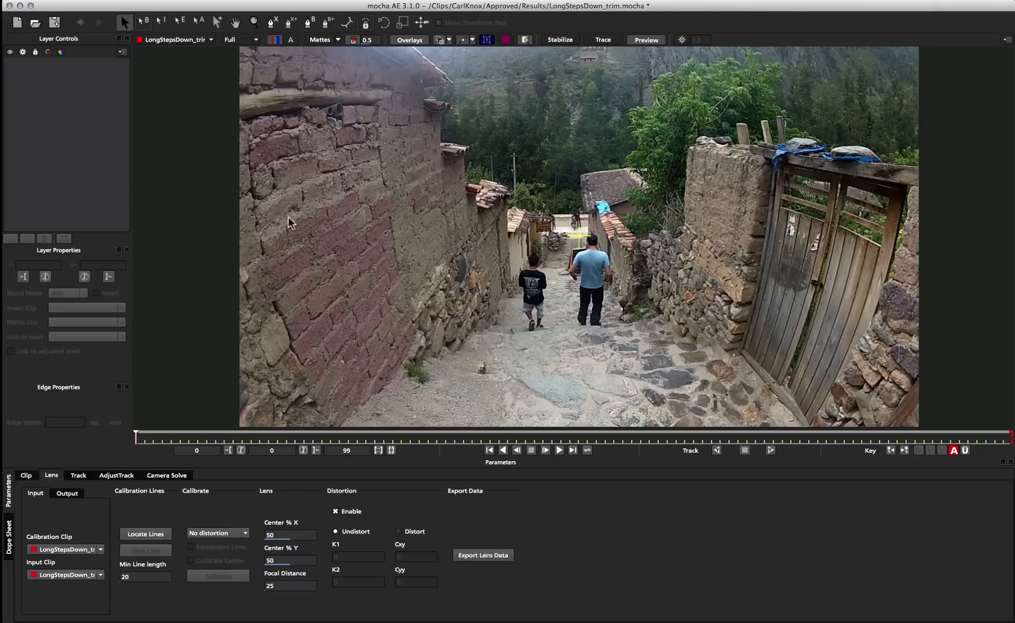
pyautogui.moveTo(225, 454)
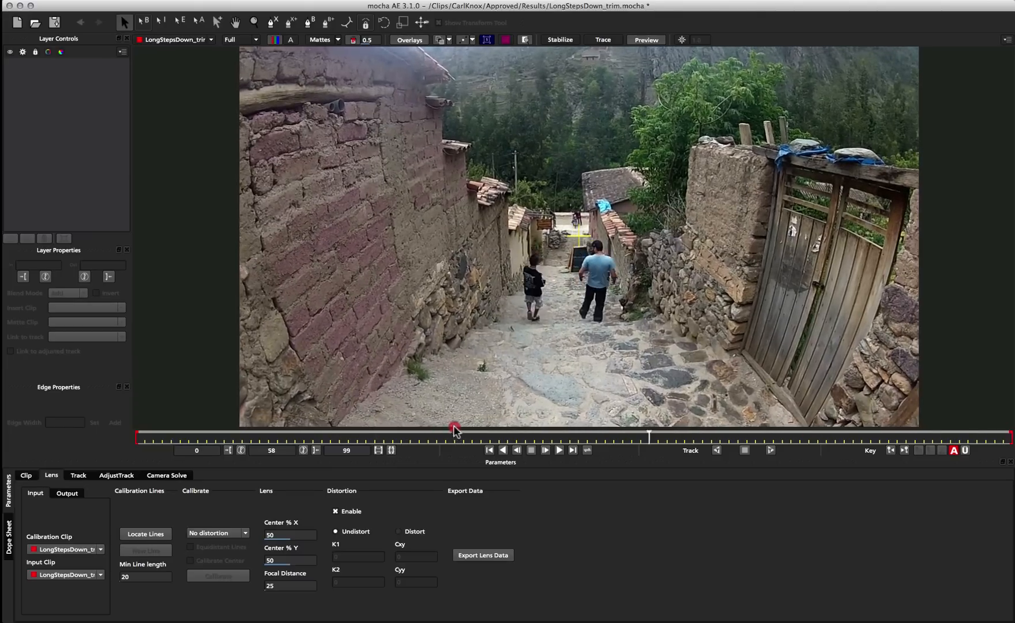
pyautogui.moveTo(455, 429); pyautogui.dragTo(136, 437)
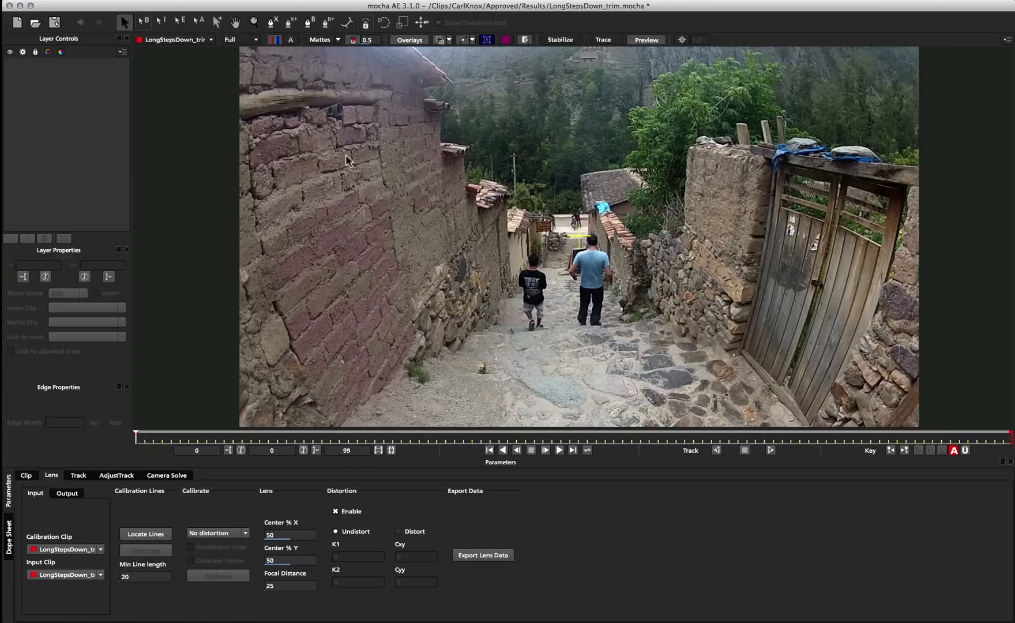
pyautogui.moveTo(528, 194)
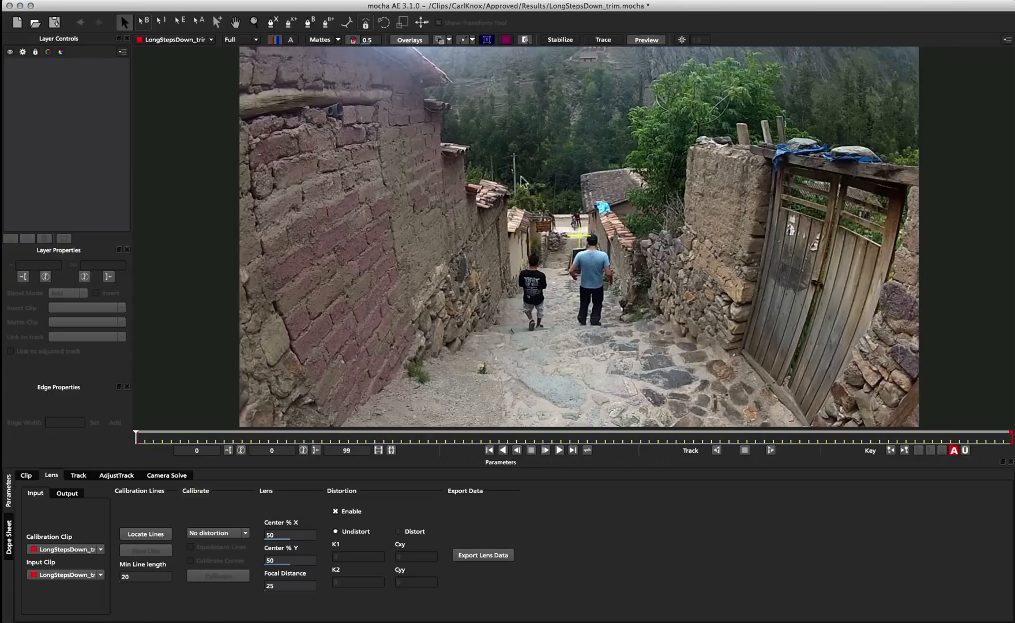
# - Locate Lines to detect straight edges on the walls, gate and steps
pyautogui.click(145, 534)
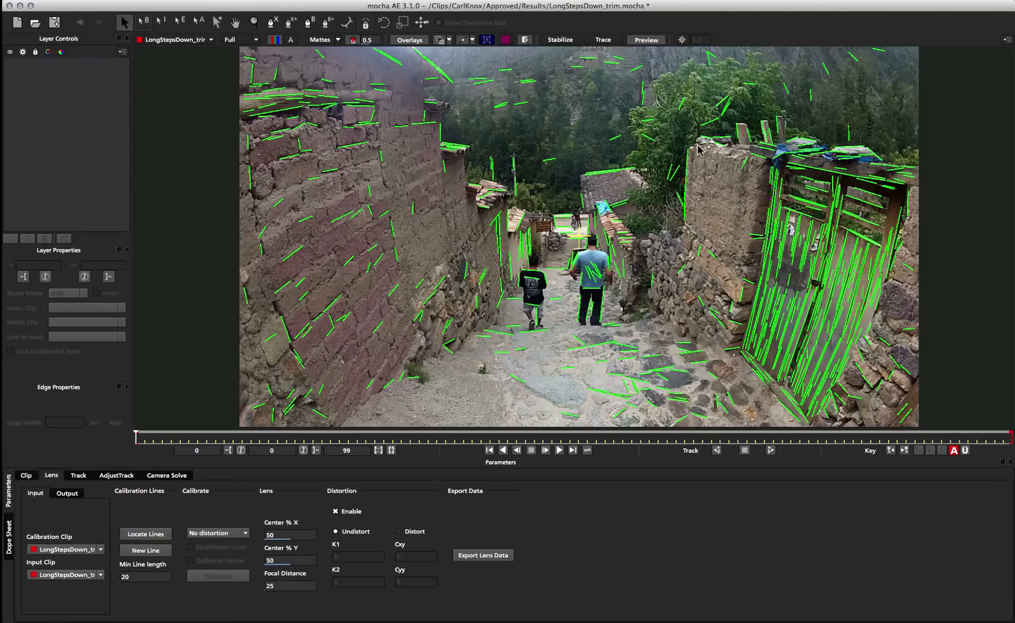
pyautogui.moveTo(548, 181)
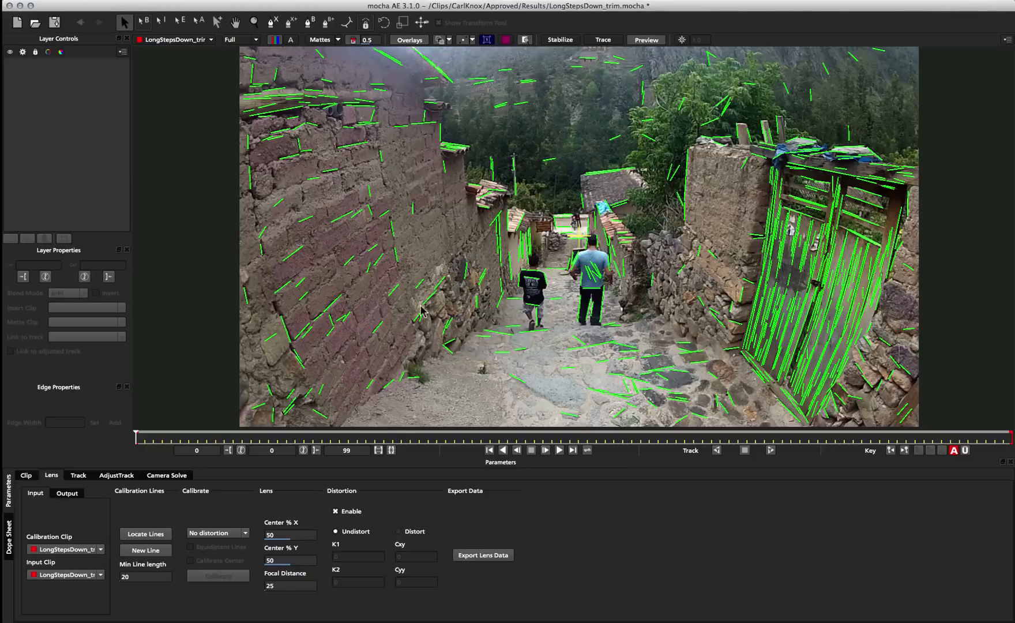
pyautogui.moveTo(500, 336)
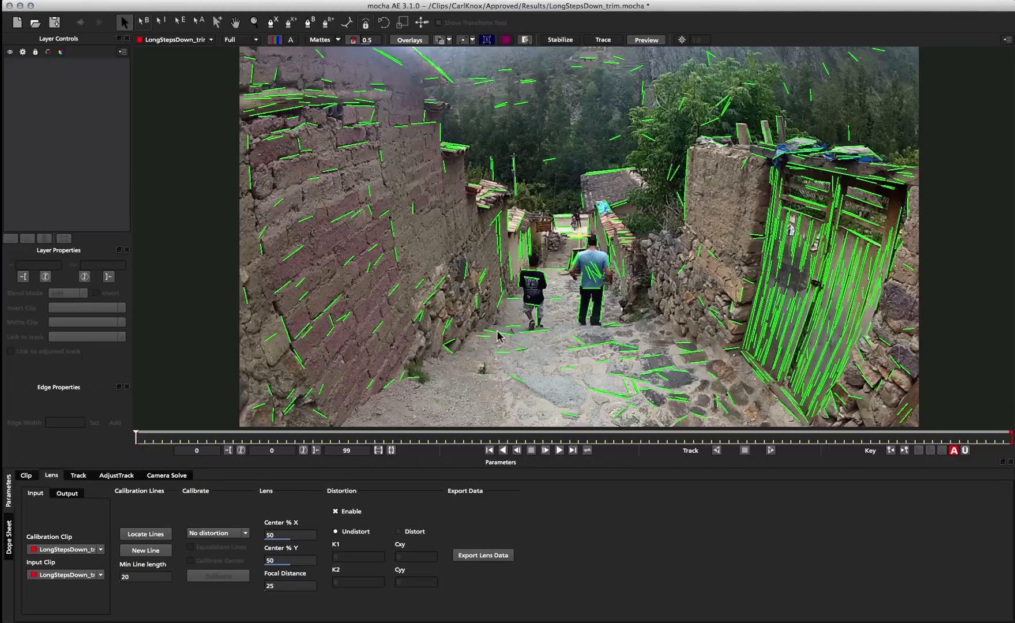
pyautogui.moveTo(551, 179)
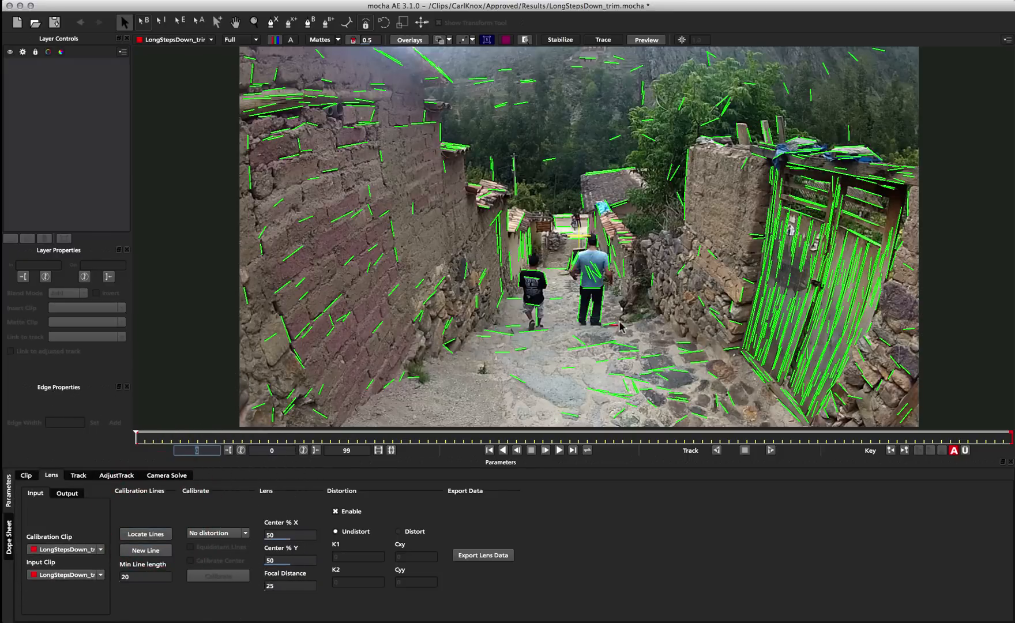
pyautogui.moveTo(719, 213)
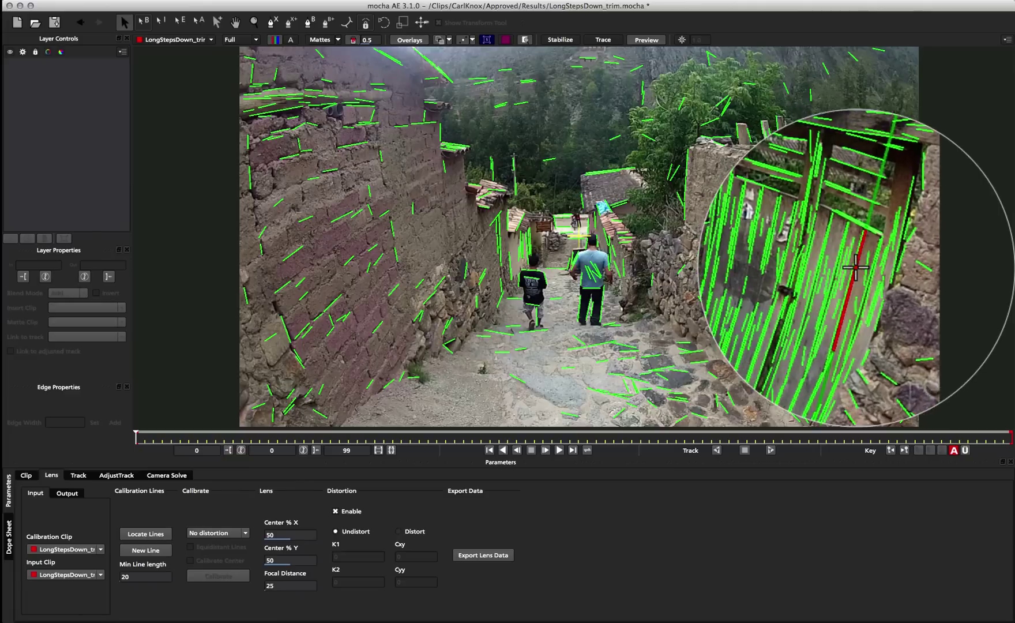
pyautogui.moveTo(848, 322)
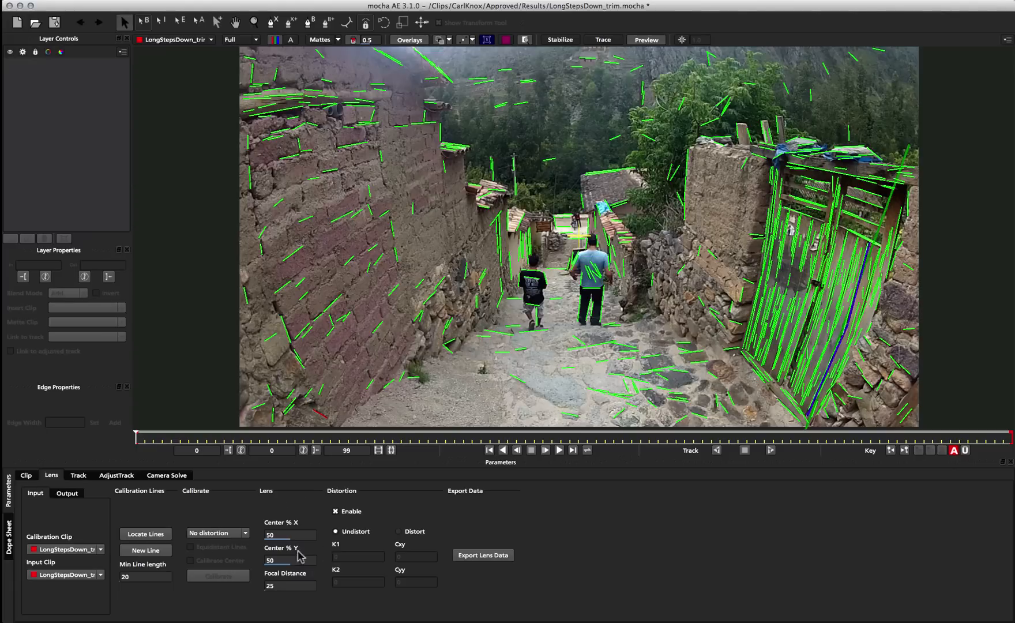
pyautogui.moveTo(145, 553)
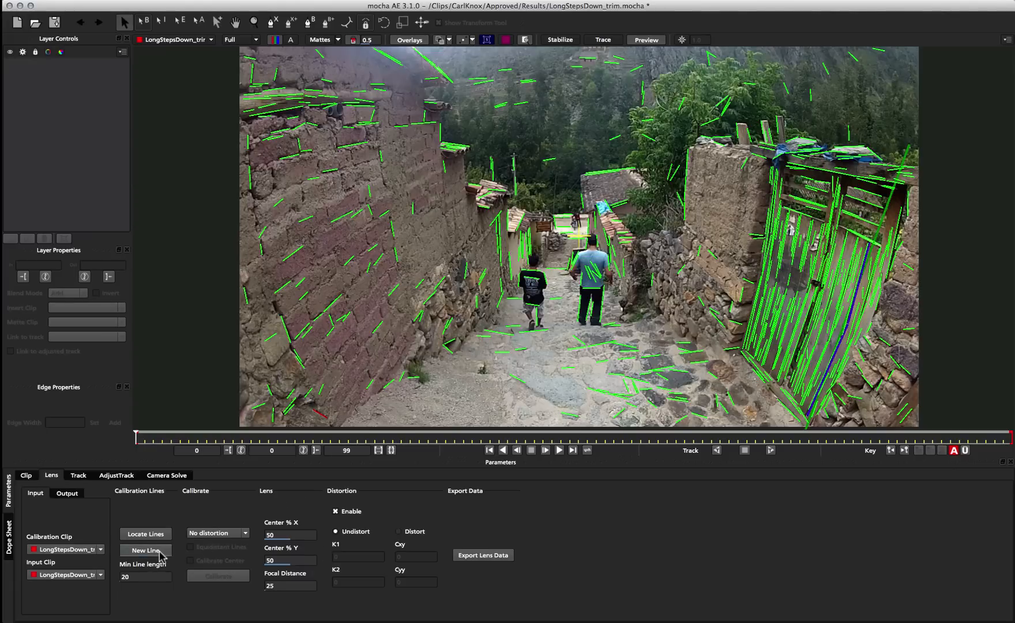
pyautogui.moveTo(151, 554)
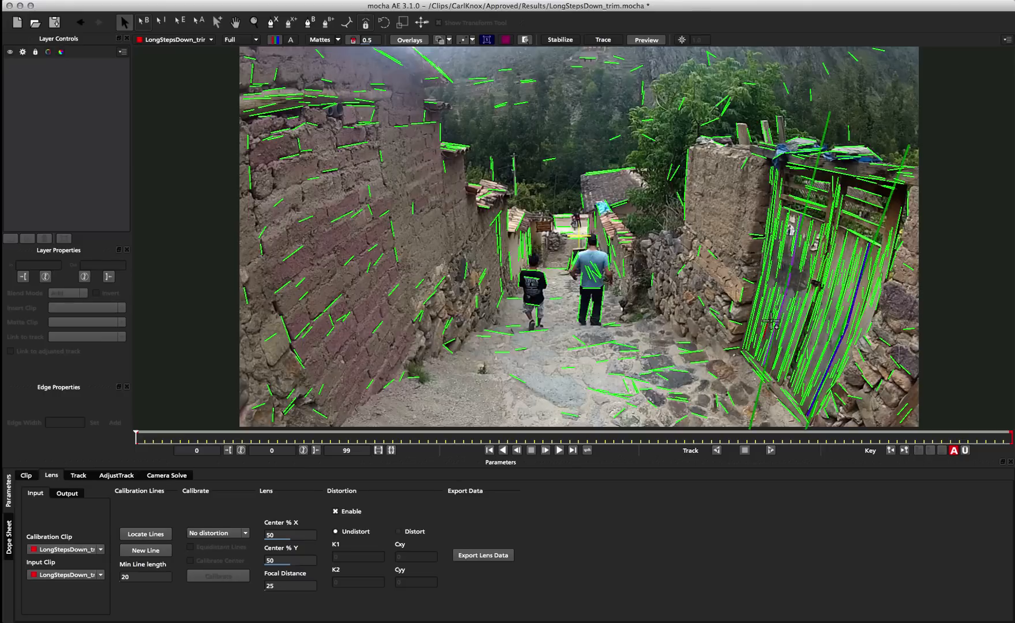
pyautogui.moveTo(824, 127)
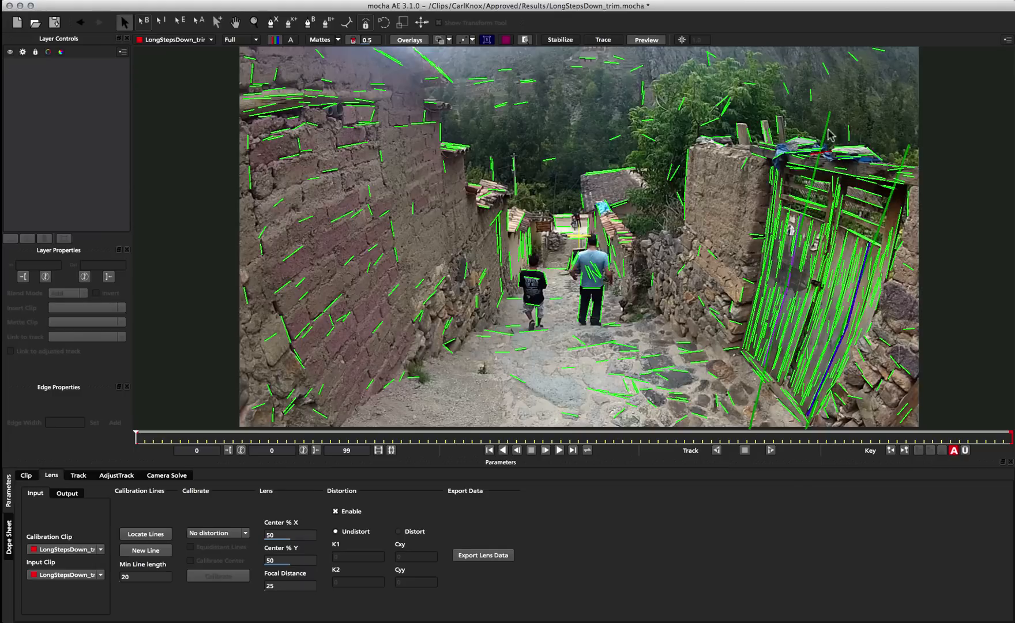
pyautogui.moveTo(783, 400)
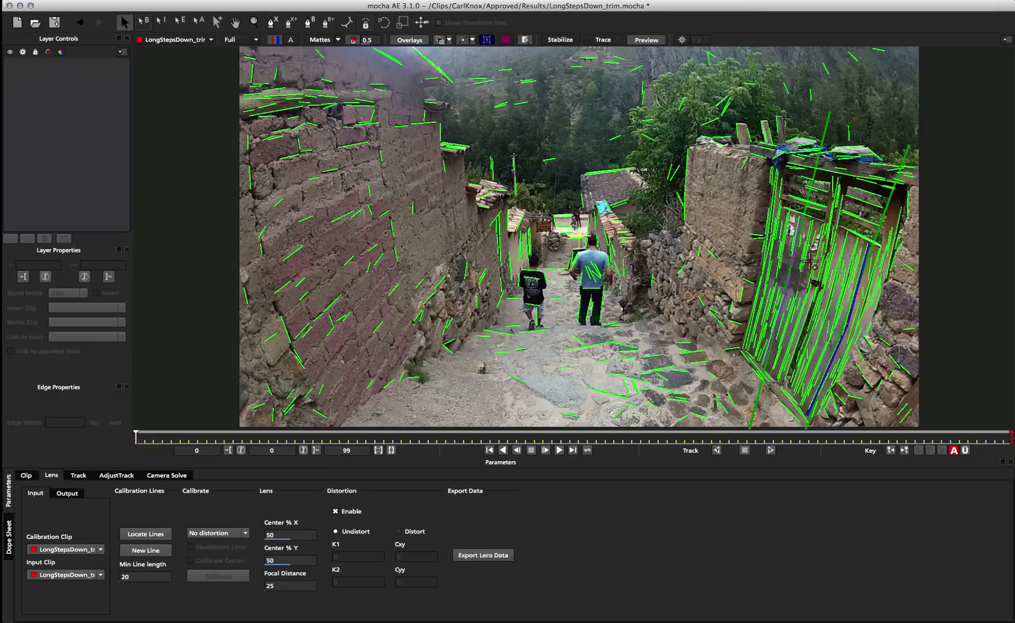
pyautogui.moveTo(735, 313)
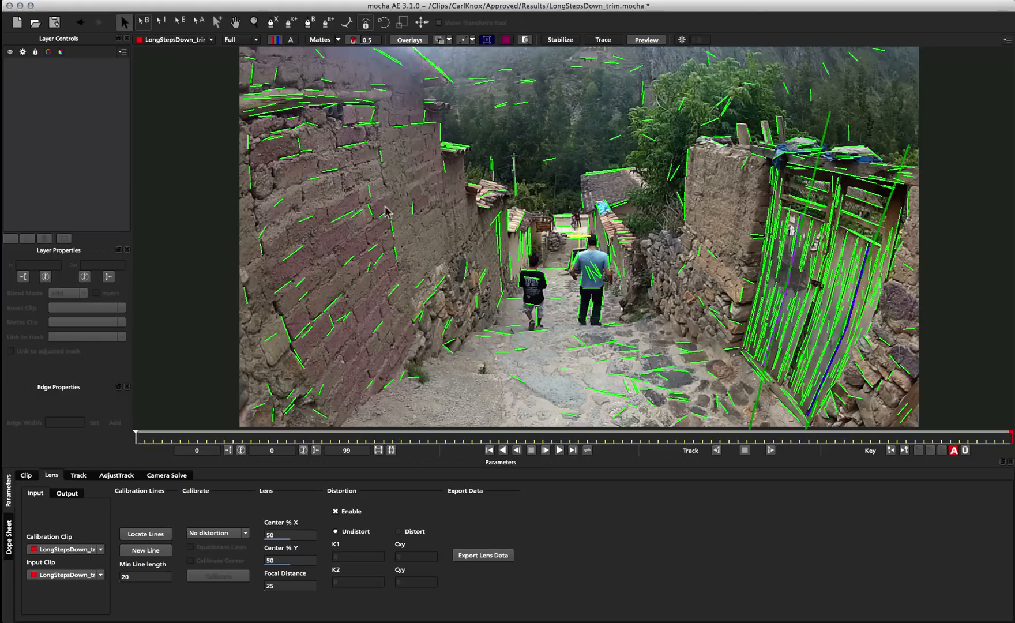
pyautogui.moveTo(255, 182)
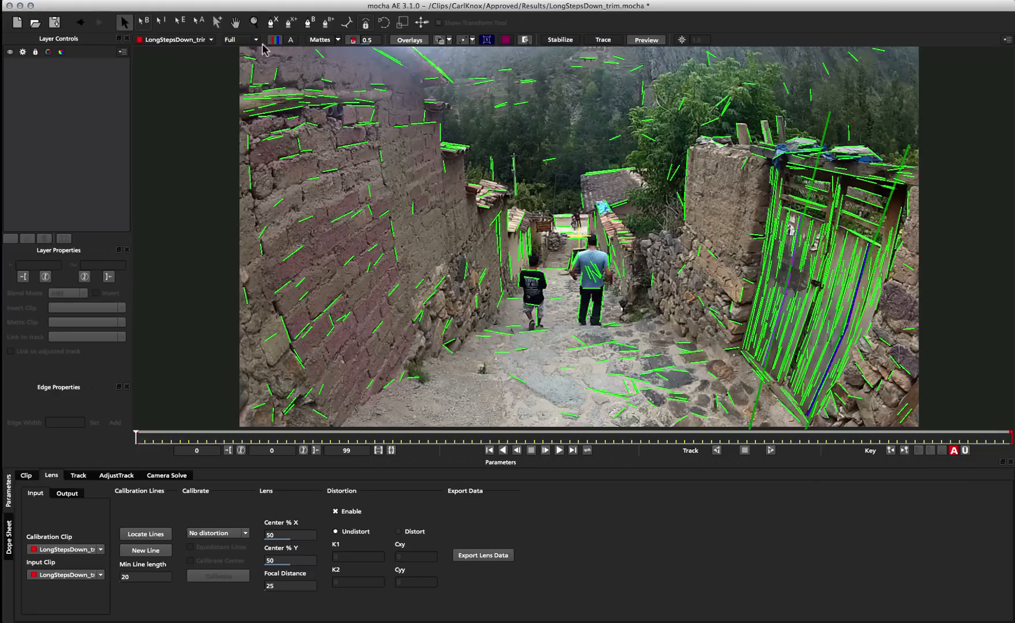
pyautogui.moveTo(278, 311)
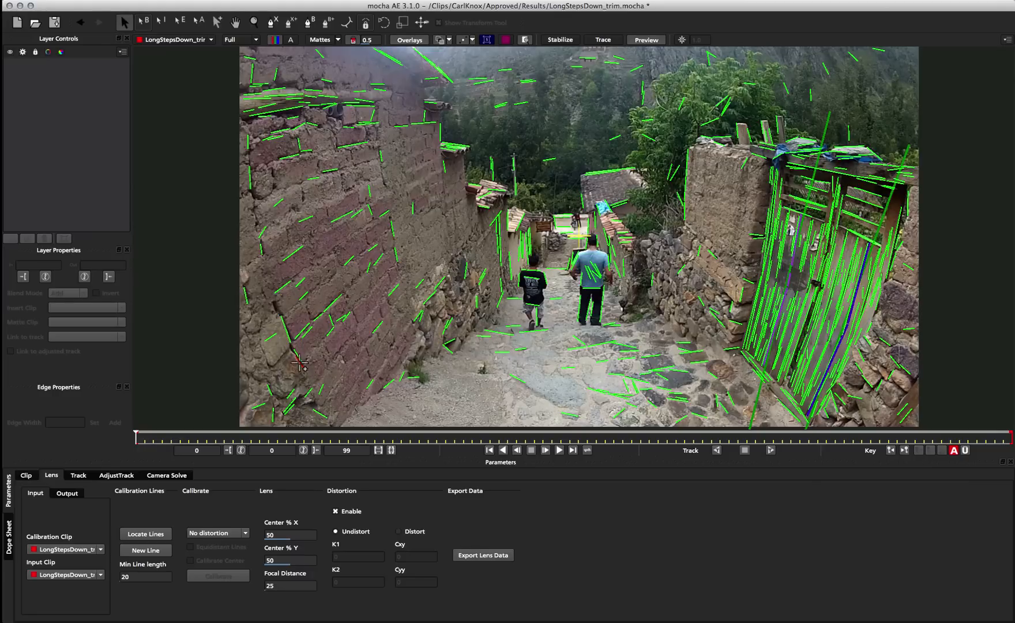
pyautogui.moveTo(311, 376)
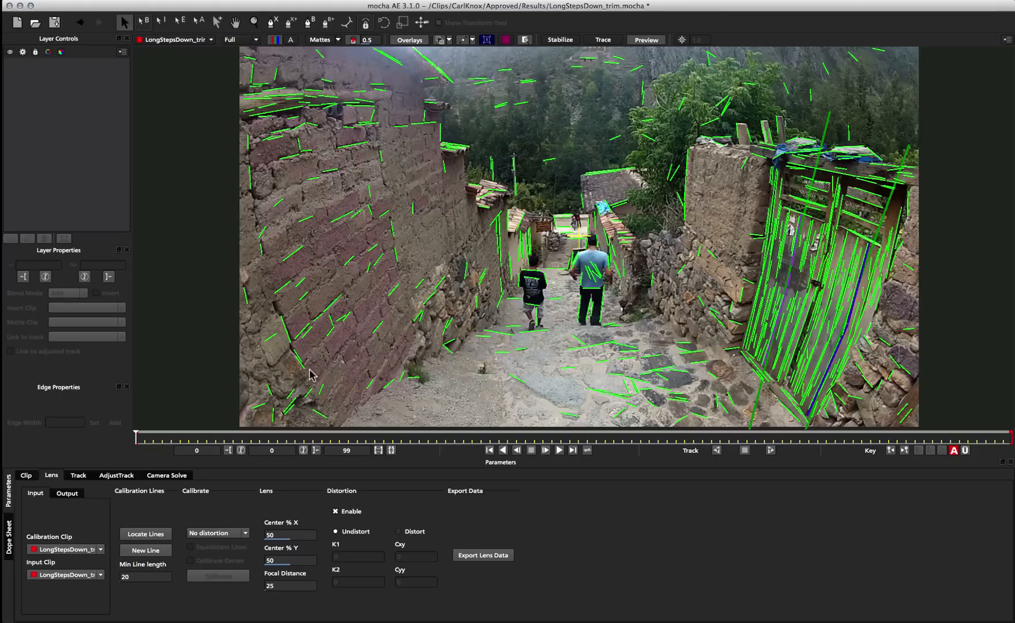
pyautogui.moveTo(246, 282)
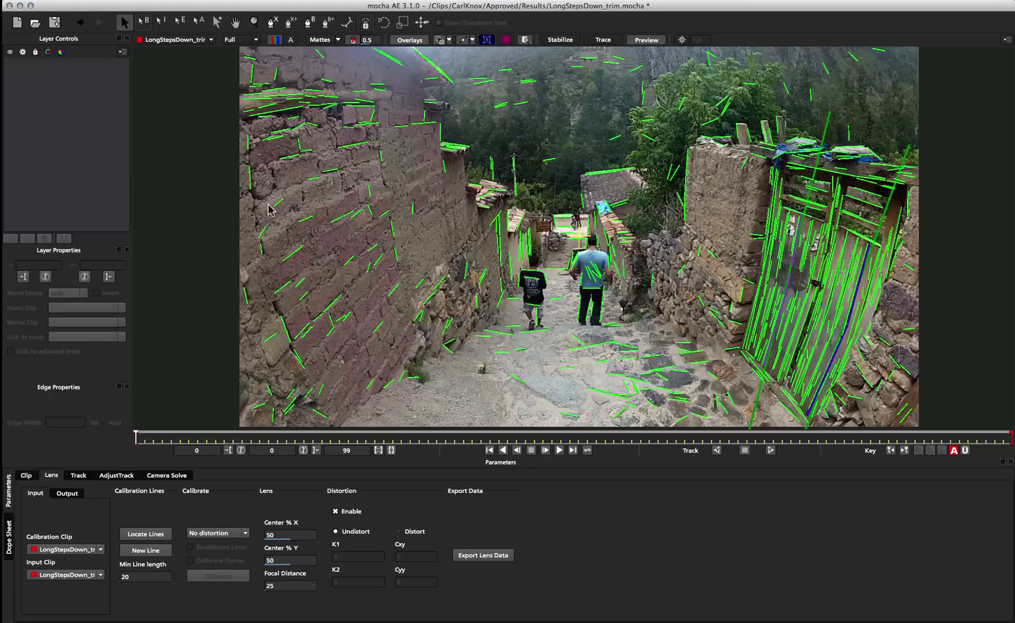
pyautogui.moveTo(253, 79)
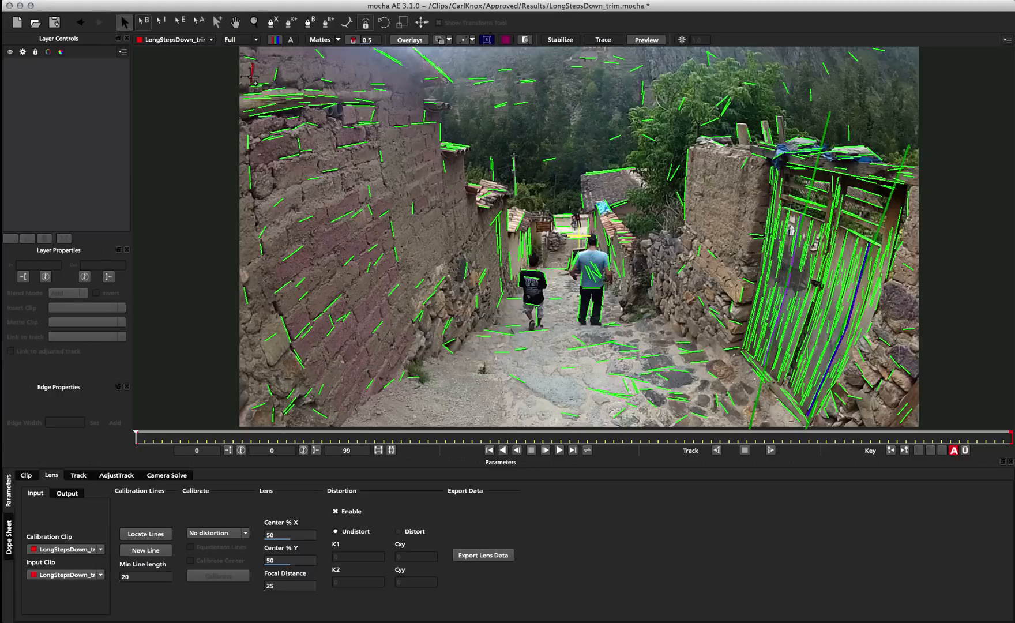
pyautogui.moveTo(450, 232)
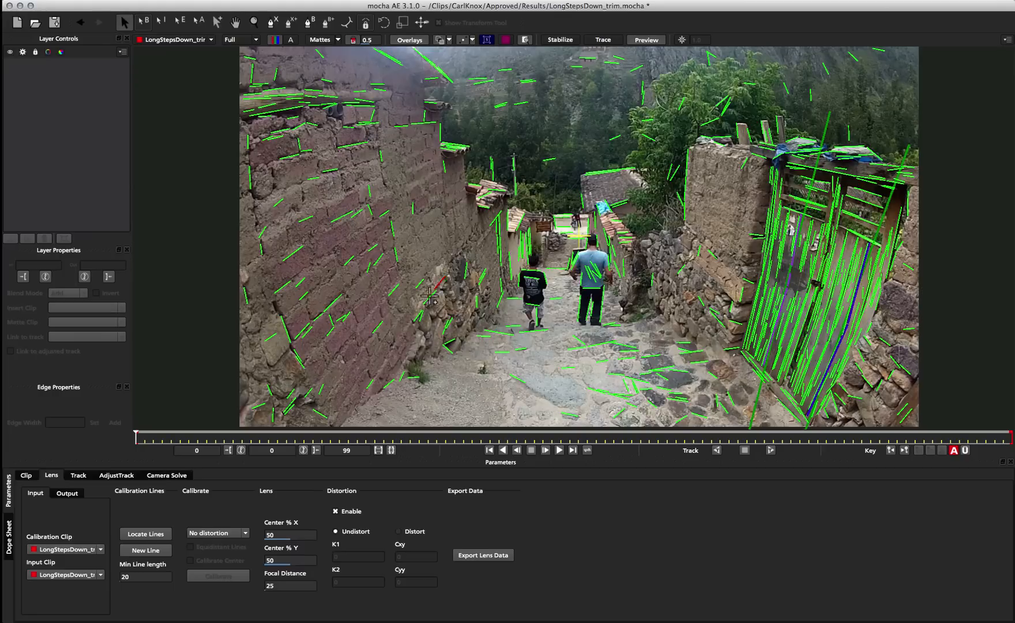
pyautogui.moveTo(884, 488)
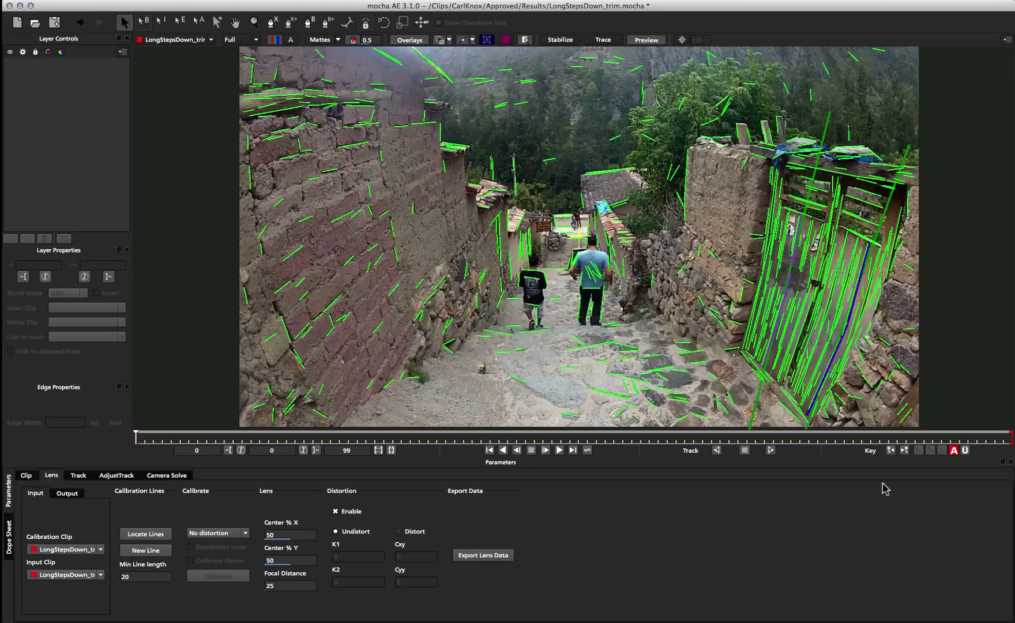
pyautogui.moveTo(690, 117)
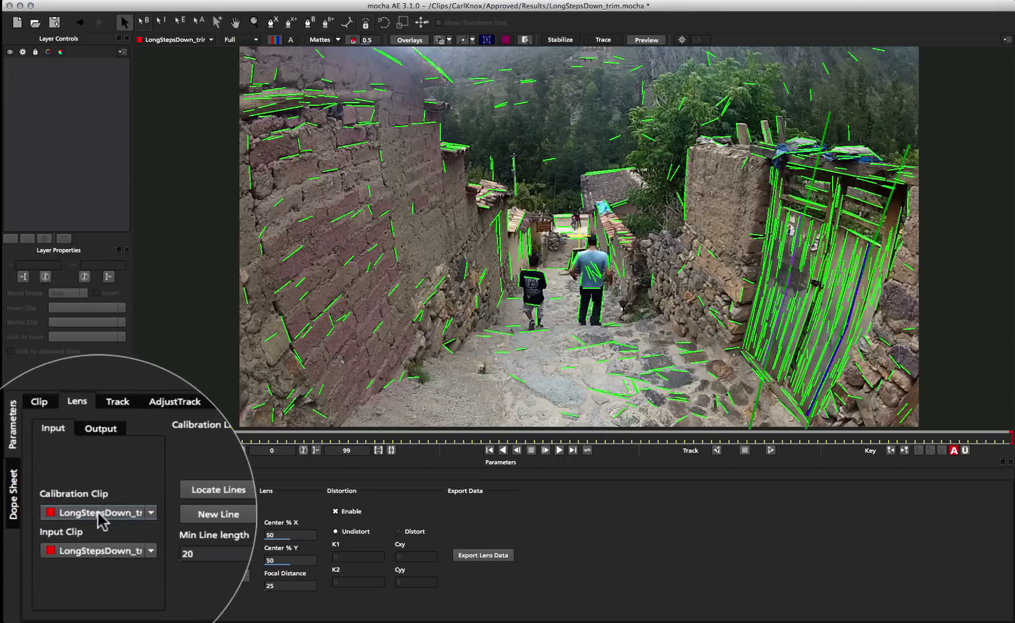
pyautogui.click(151, 512)
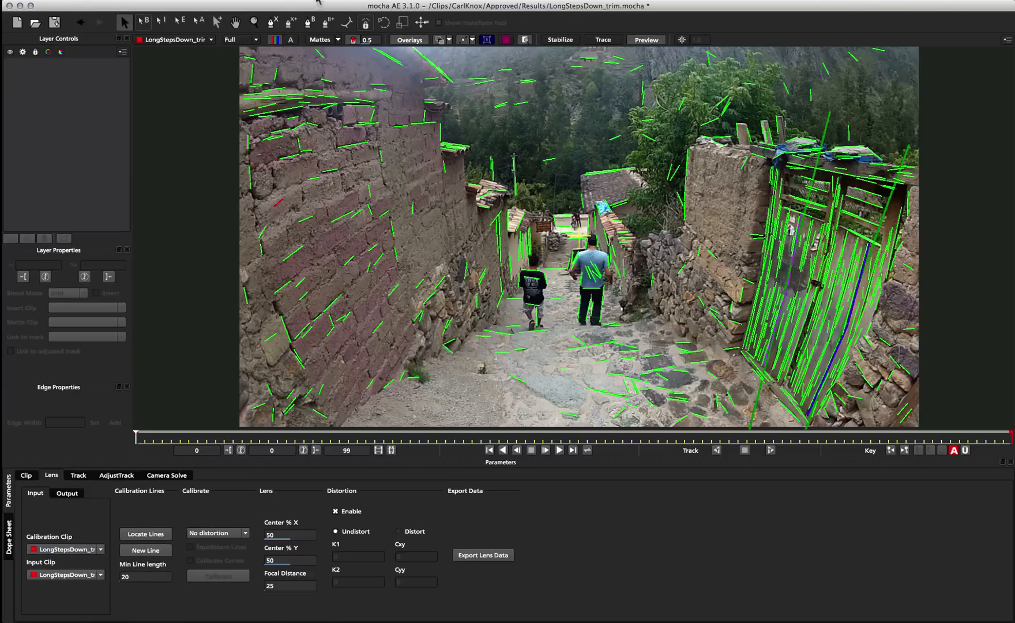
pyautogui.click(240, 0)
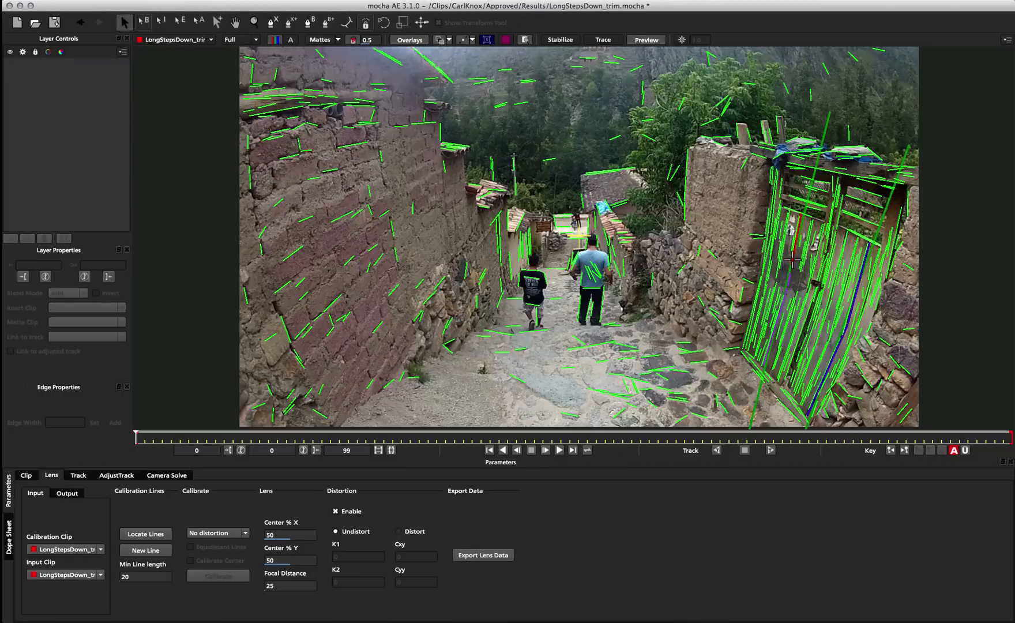
pyautogui.moveTo(494, 155)
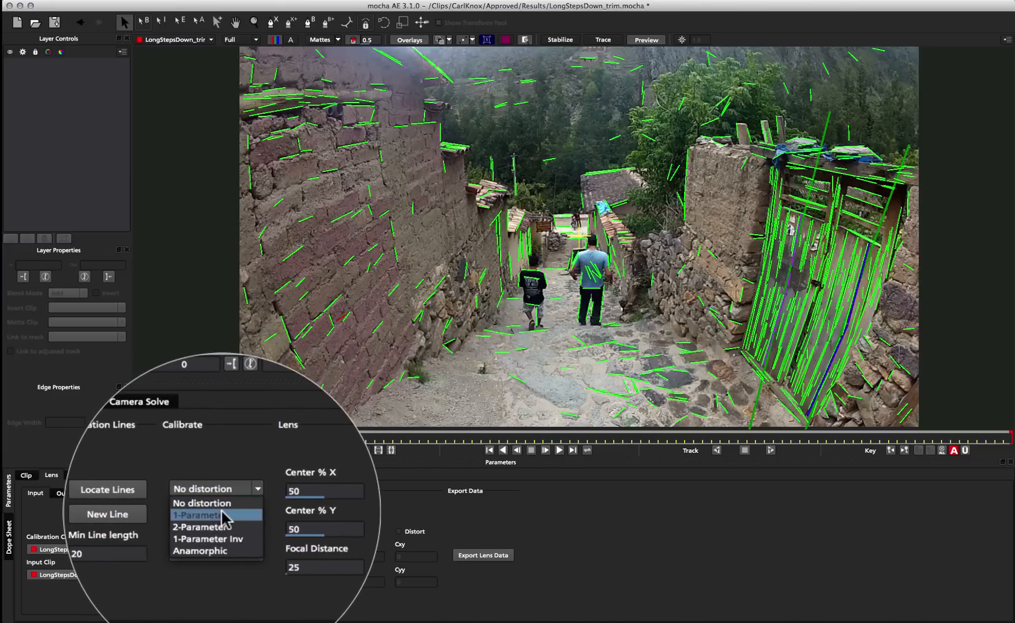
pyautogui.moveTo(220, 527)
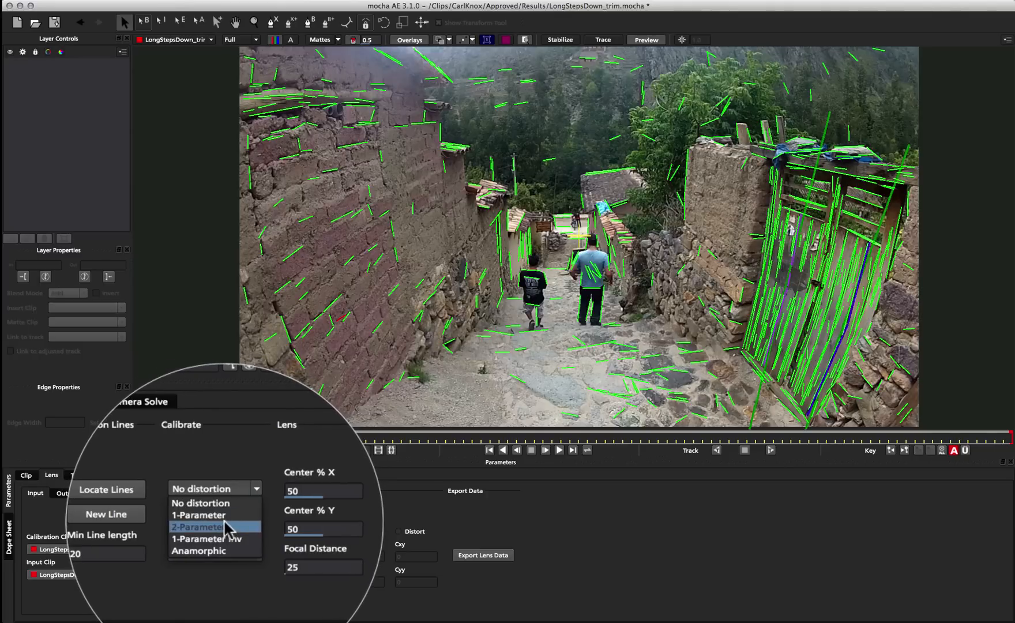
pyautogui.moveTo(210, 514)
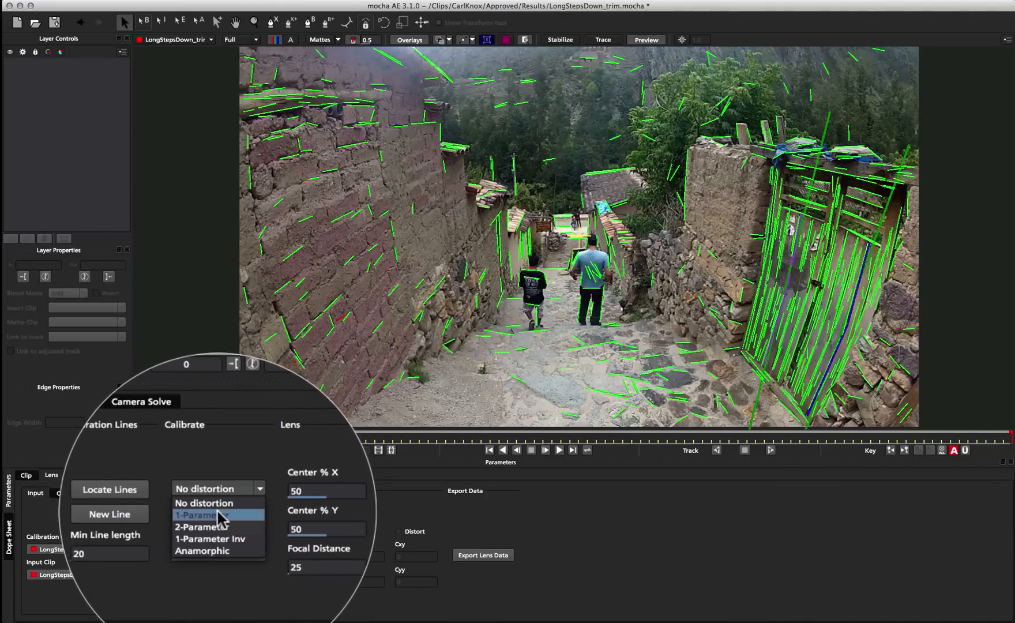
# - Choose 2-Parameter as the Calibrate distortion model
pyautogui.click(205, 514)
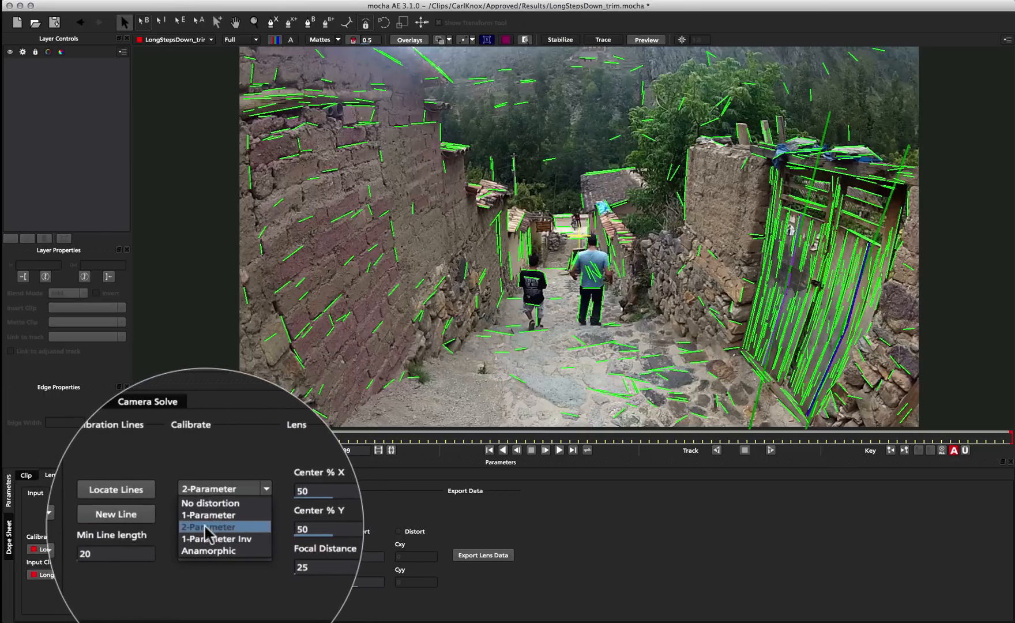
pyautogui.click(208, 526)
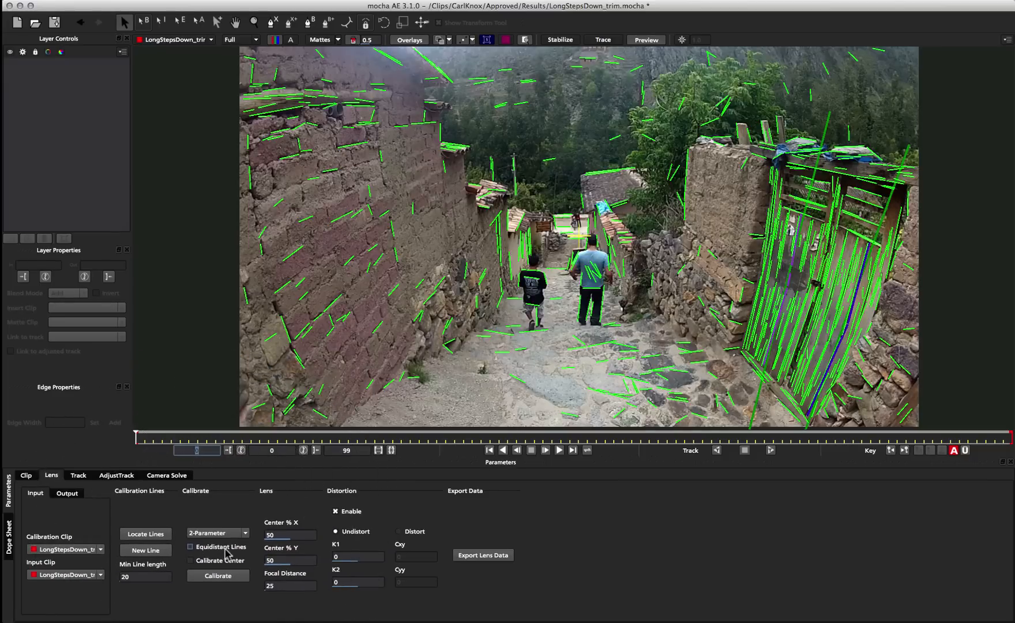
pyautogui.moveTo(224, 549)
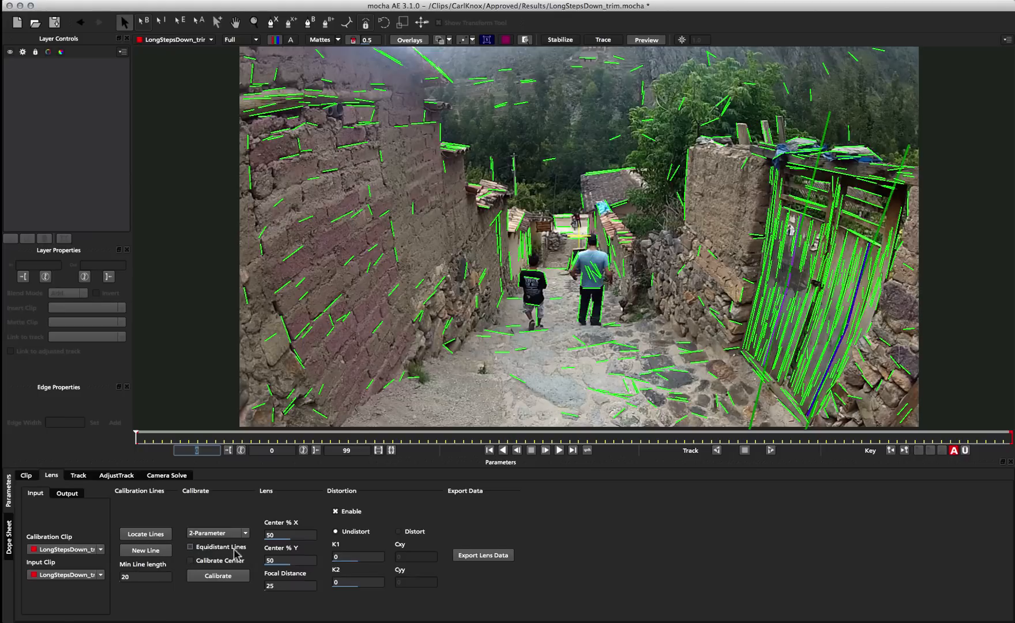
pyautogui.moveTo(214, 567)
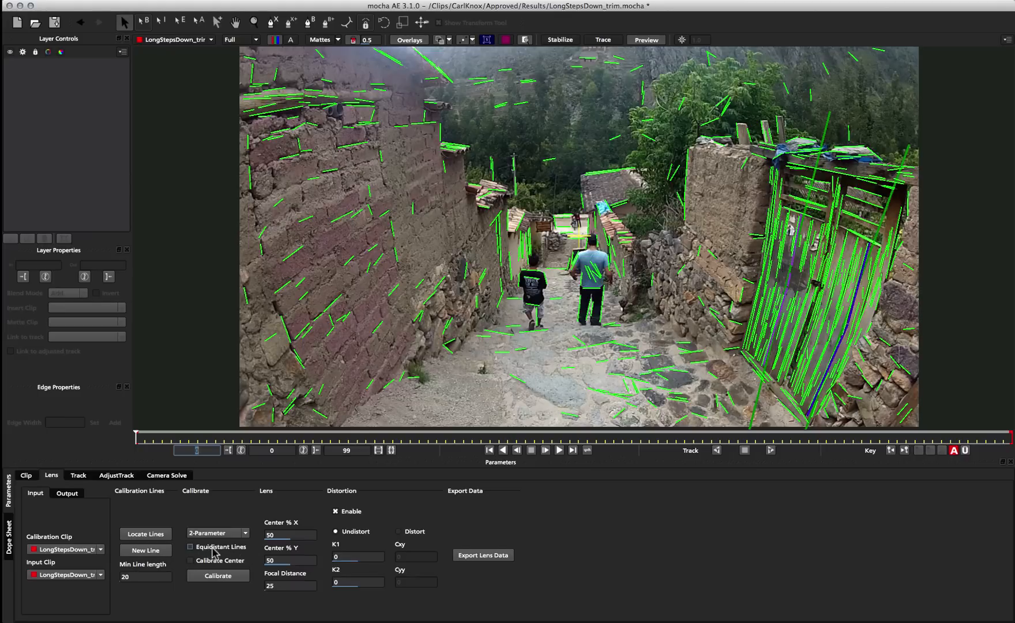
pyautogui.moveTo(203, 550)
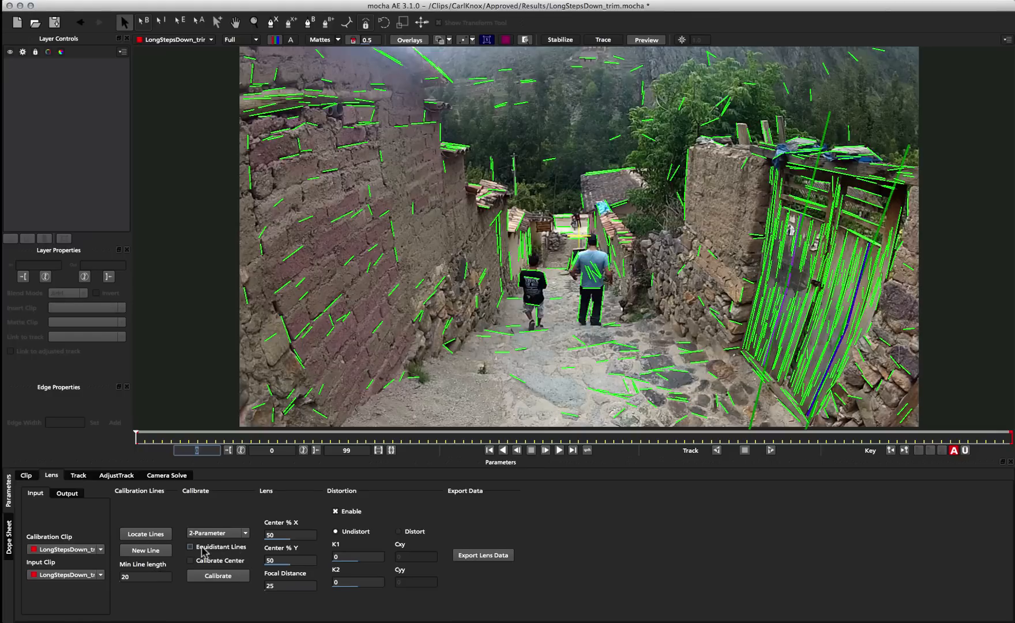
pyautogui.moveTo(229, 544)
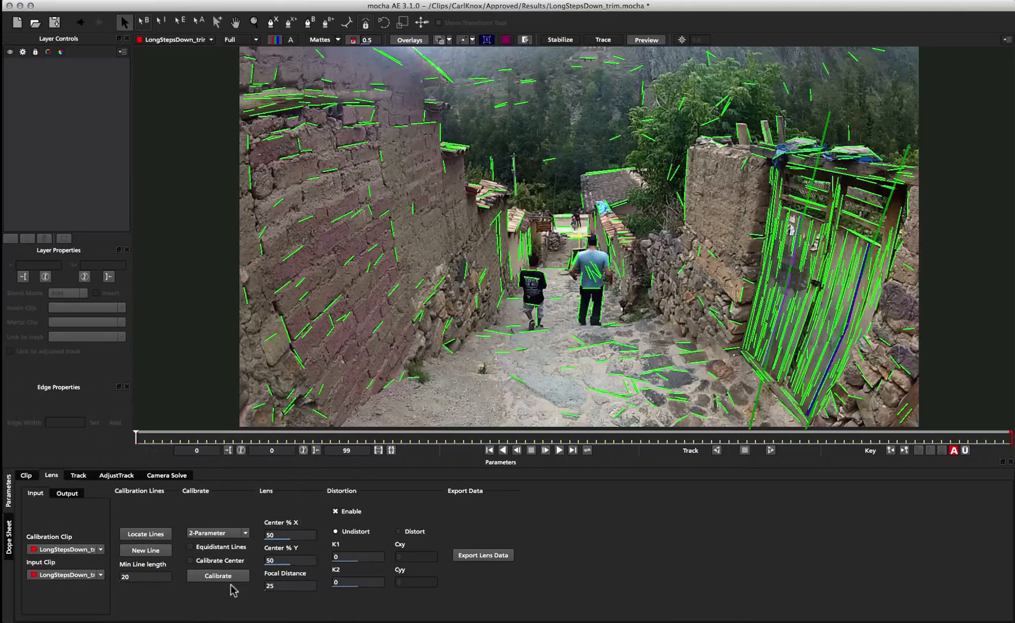
pyautogui.moveTo(329, 480)
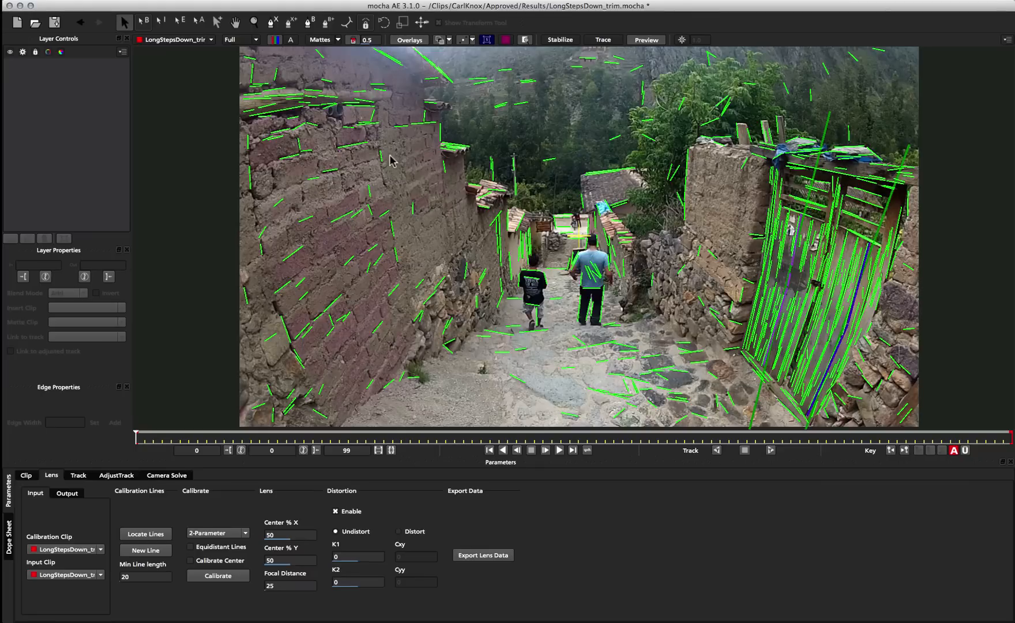
pyautogui.moveTo(512, 169)
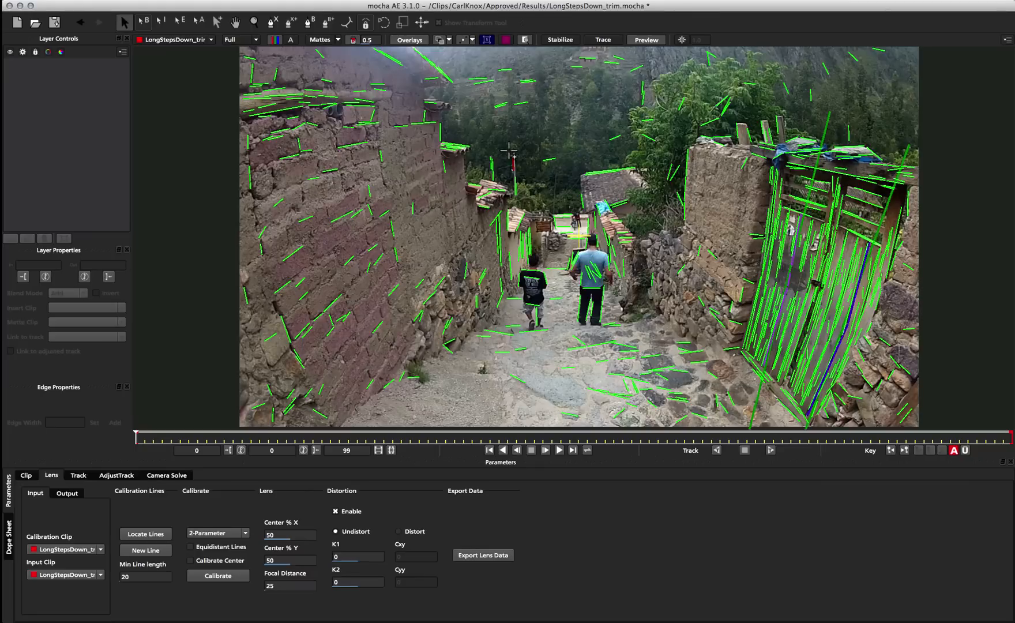
pyautogui.moveTo(542, 121)
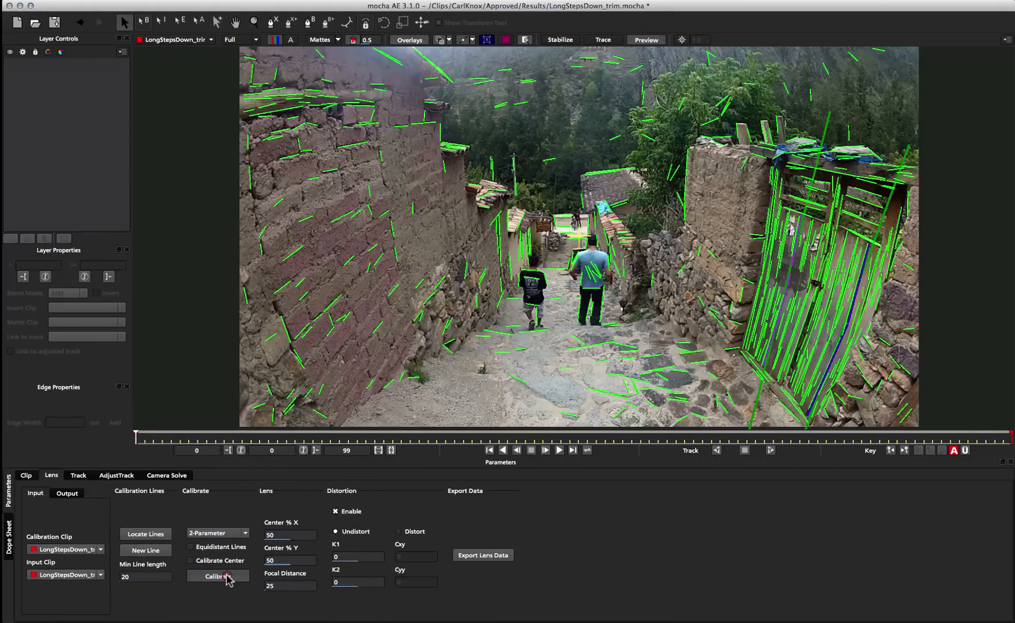
# - Calibrate to K1 -2.78398, K2 5.57402 and overlay the planar distortion grid
pyautogui.click(217, 575)
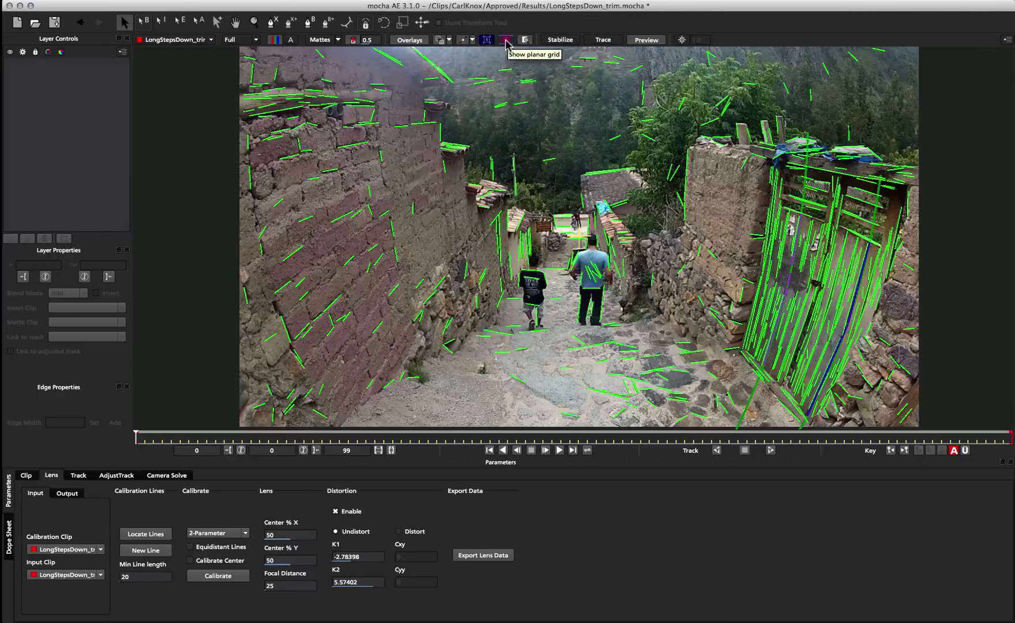
pyautogui.click(504, 40)
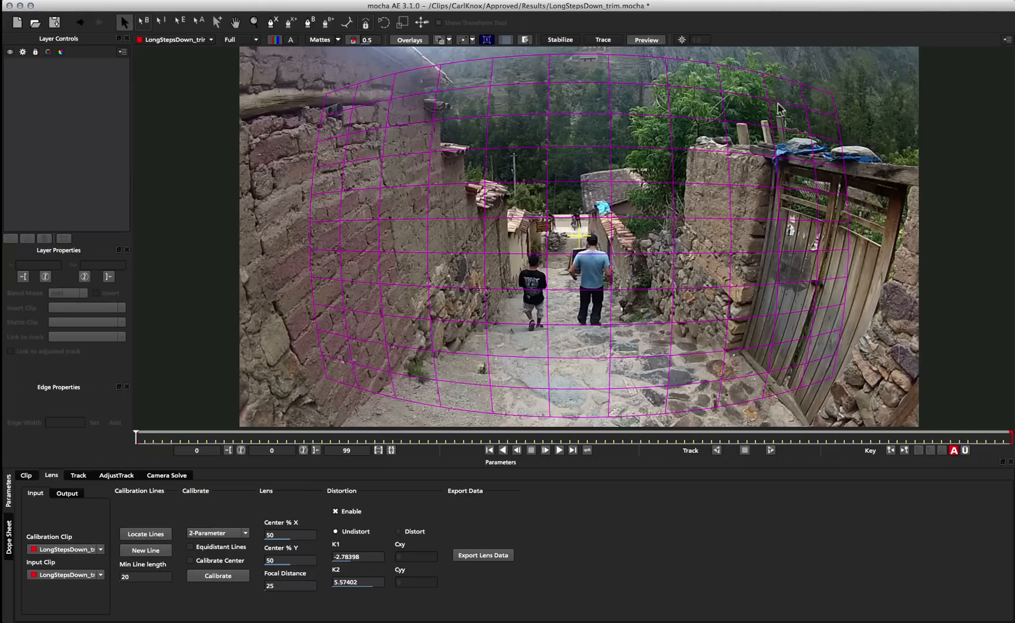
pyautogui.click(77, 475)
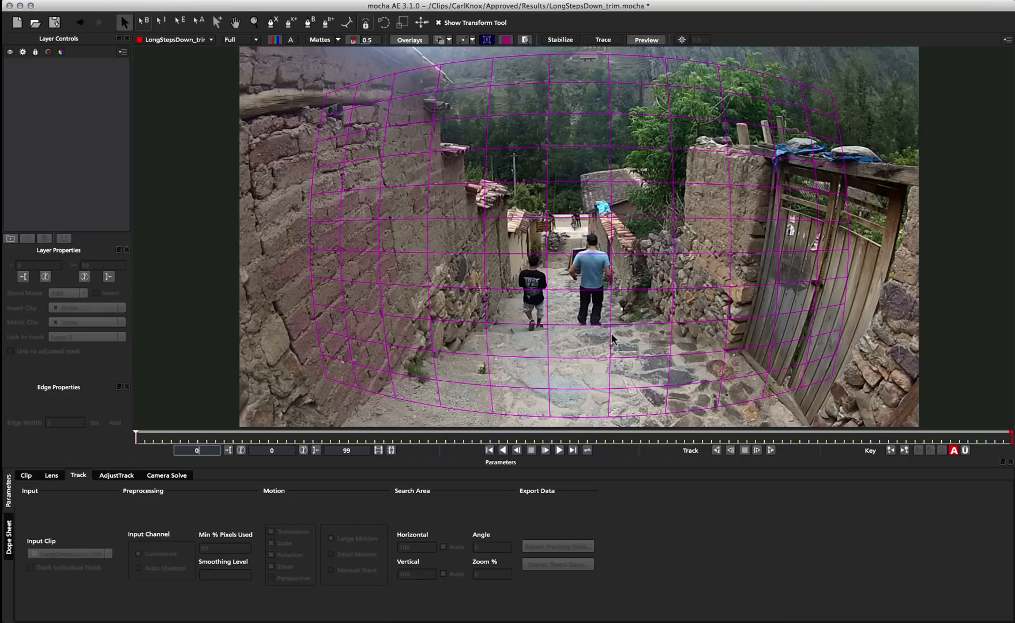
pyautogui.moveTo(780, 371)
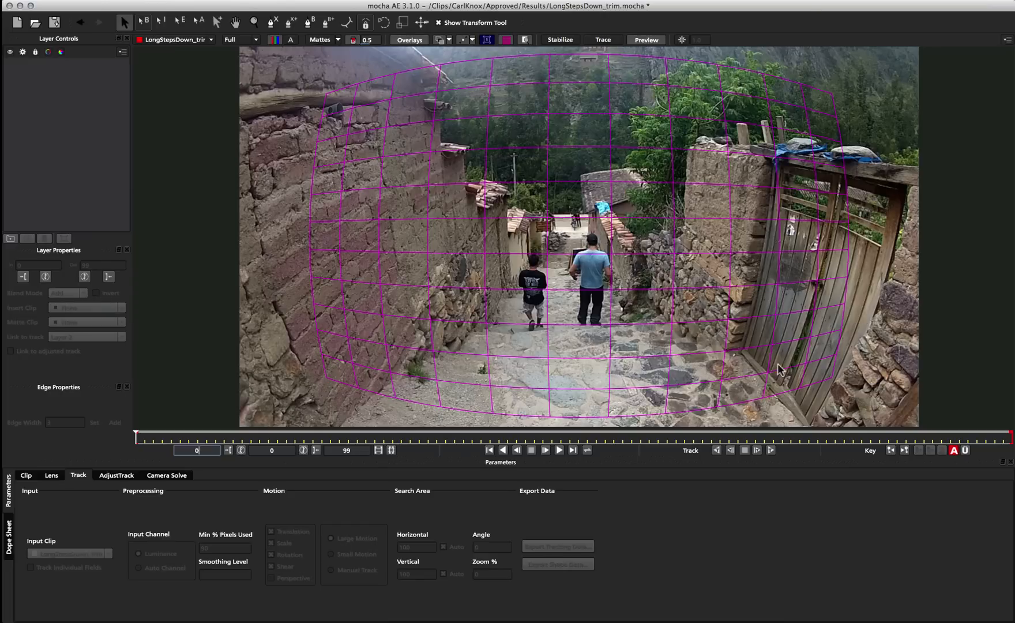
pyautogui.moveTo(750, 200)
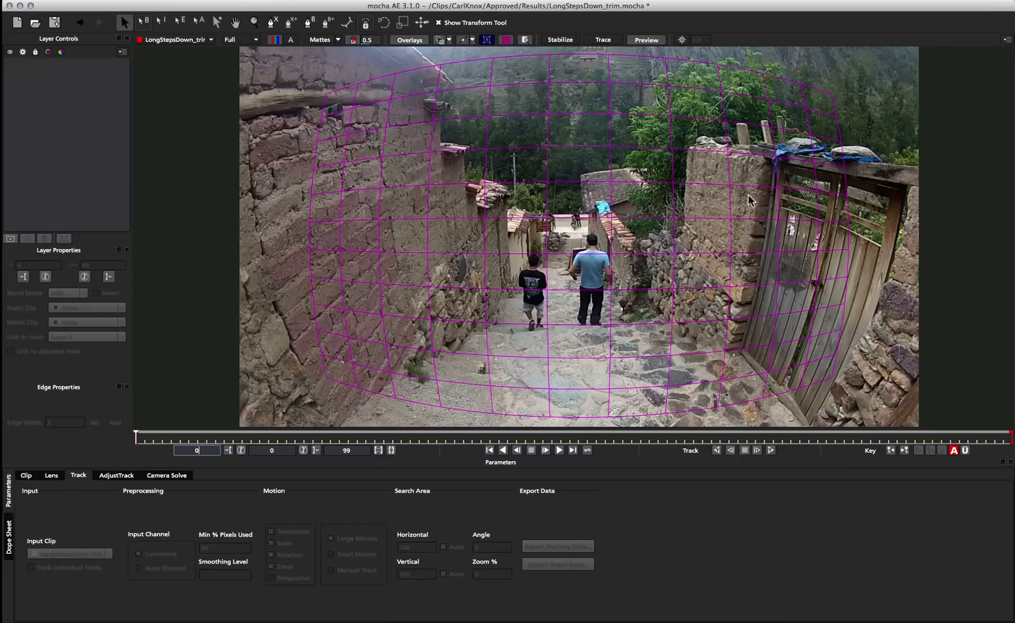
pyautogui.moveTo(524, 128)
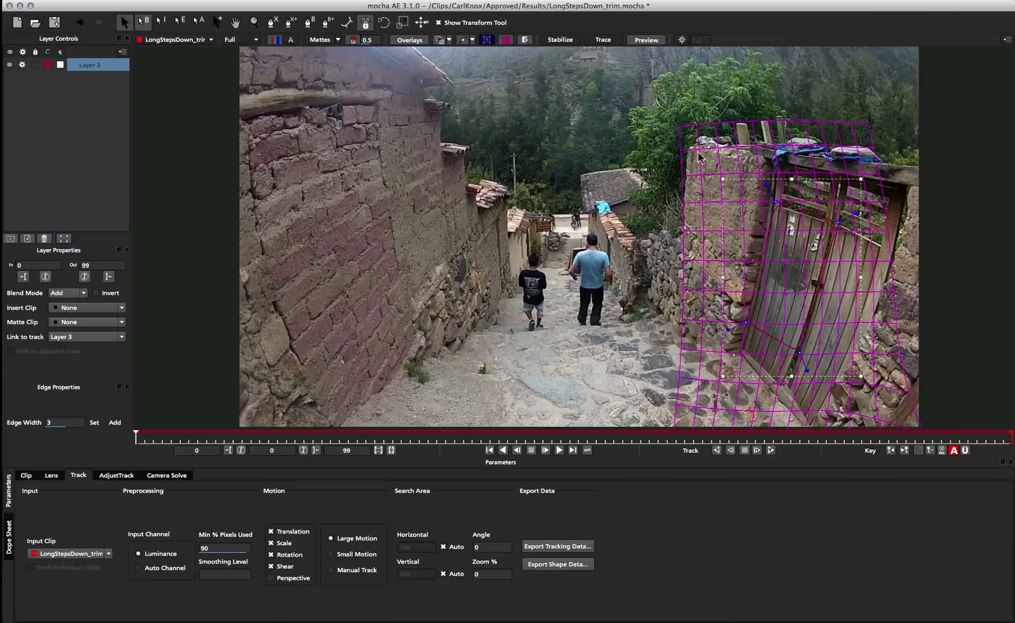
pyautogui.moveTo(574, 75)
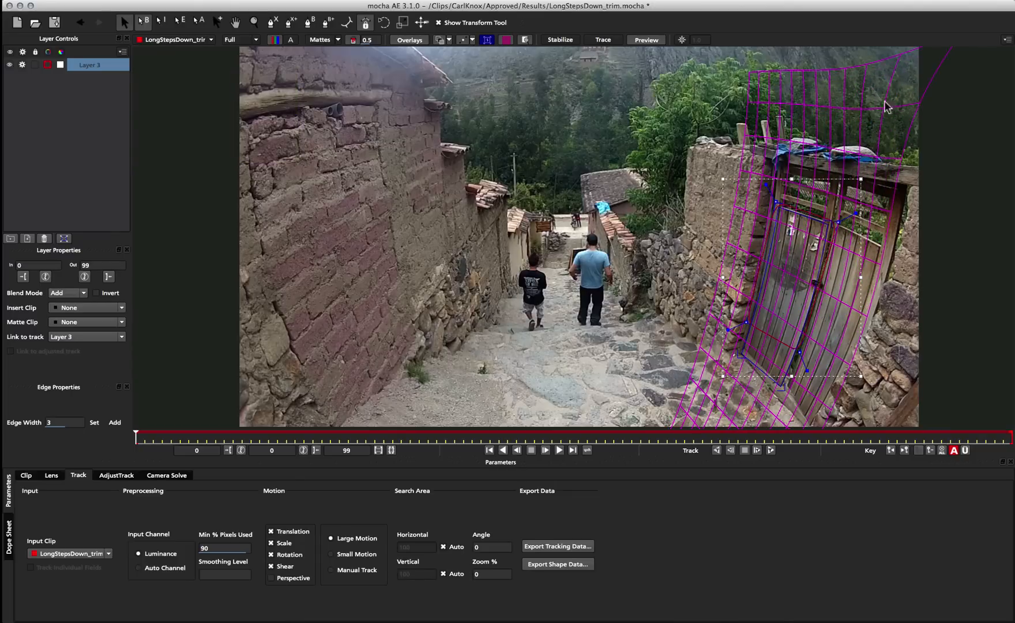
pyautogui.moveTo(984, 101)
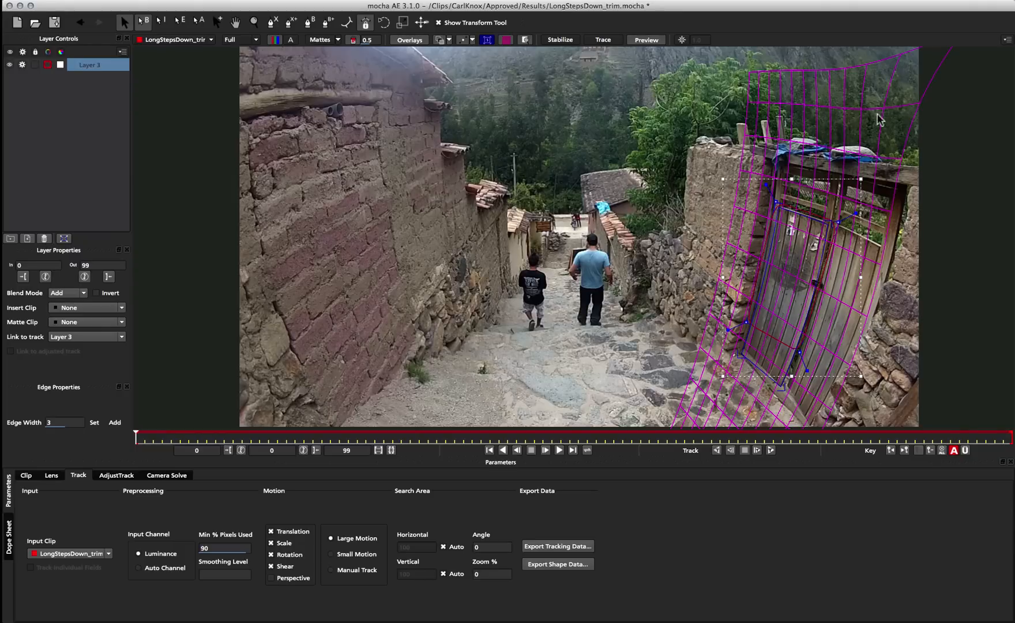
pyautogui.moveTo(816, 154)
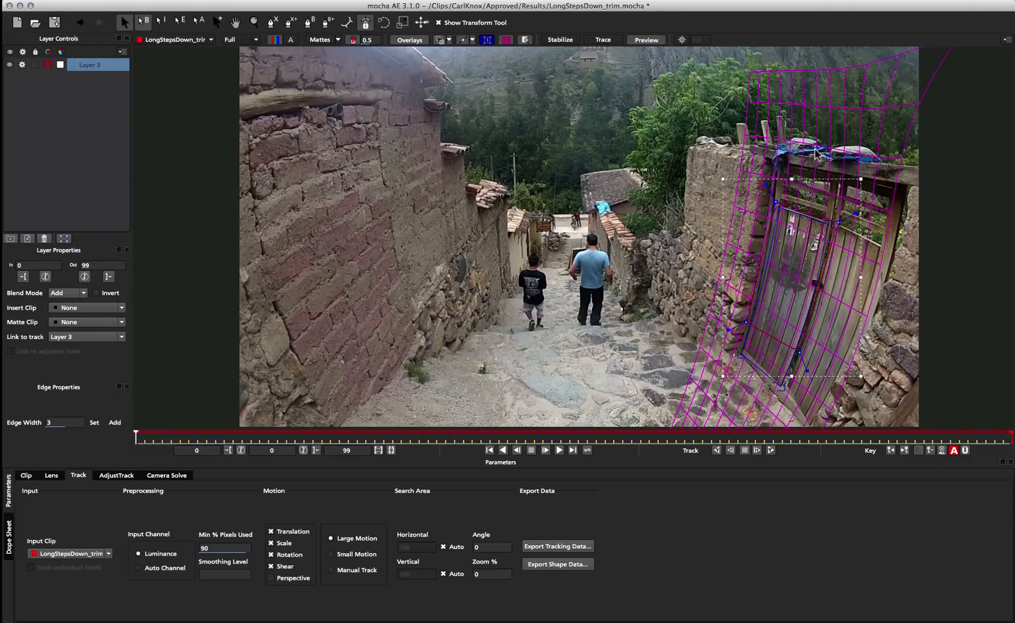
pyautogui.moveTo(936, 86)
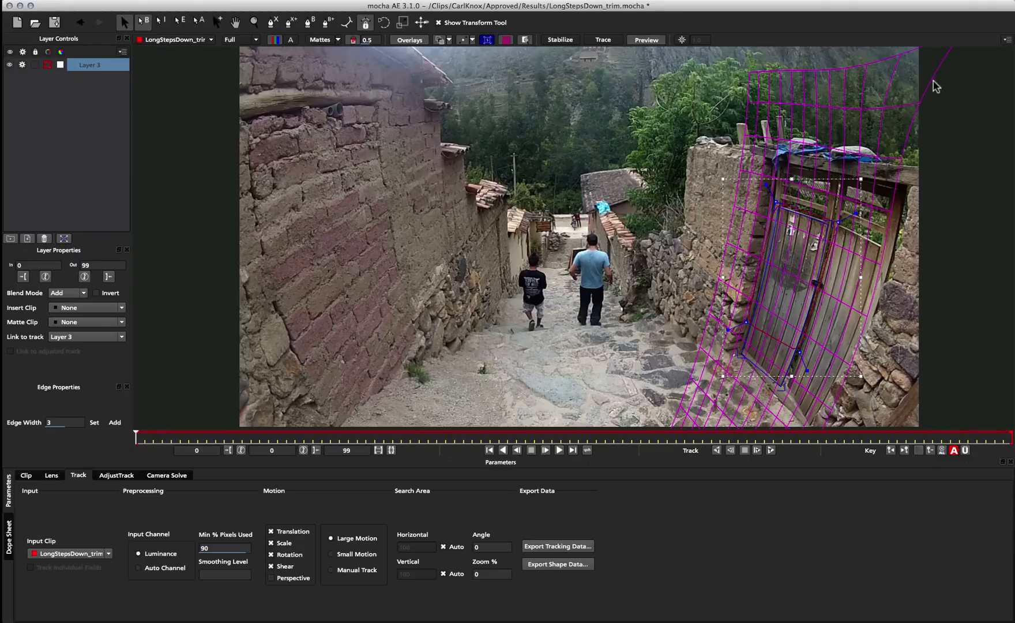
pyautogui.moveTo(814, 237)
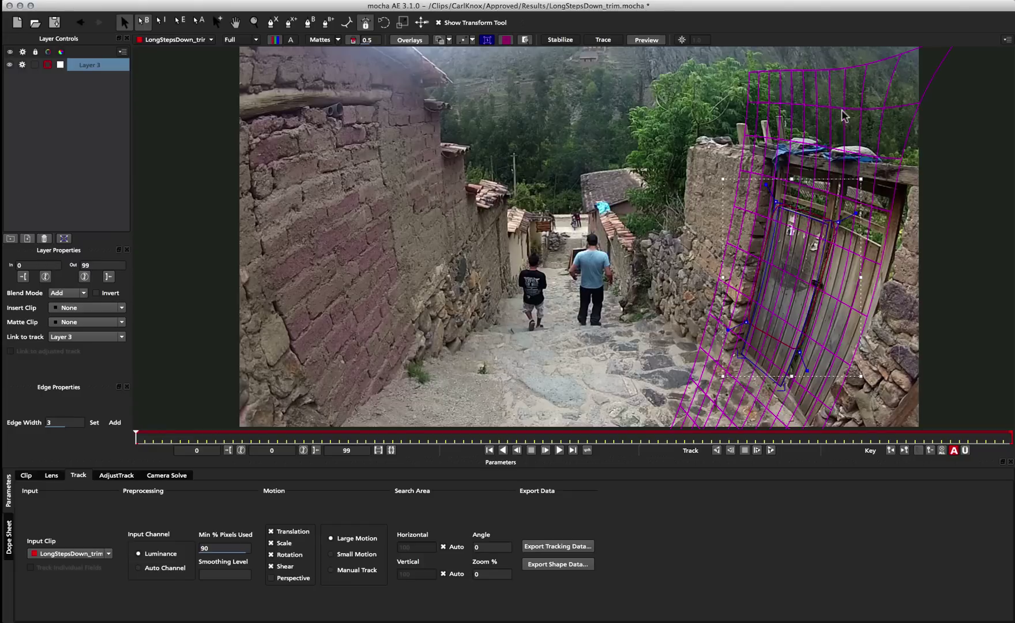
pyautogui.moveTo(790, 94)
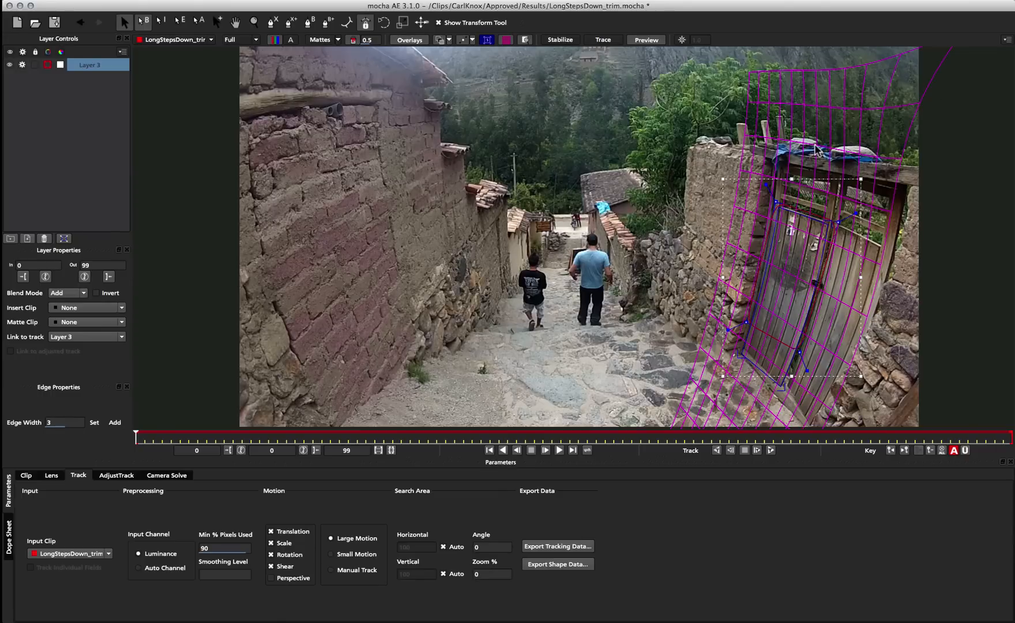
pyautogui.moveTo(775, 327)
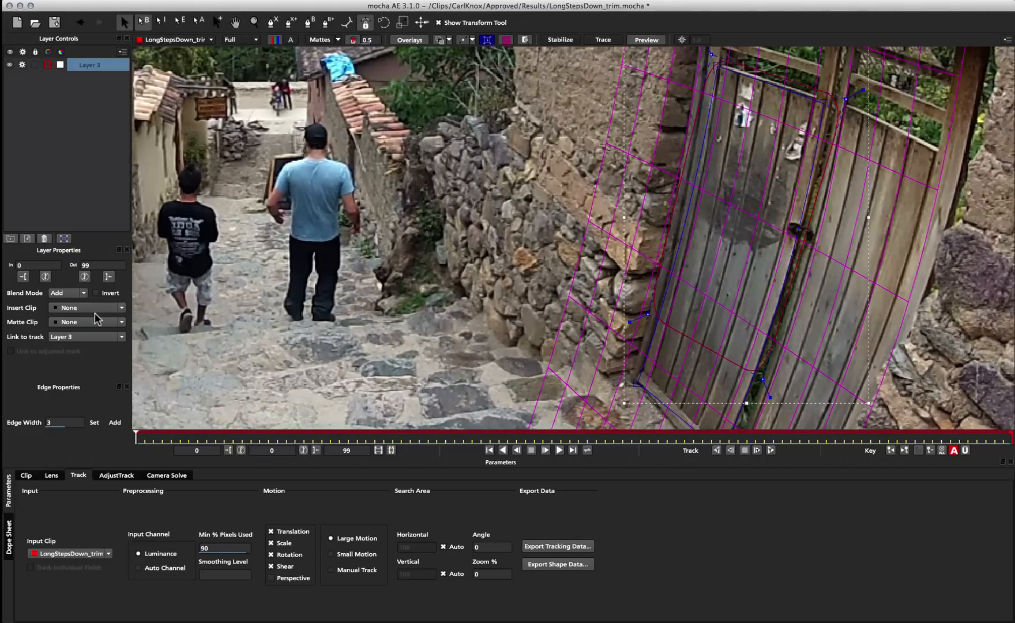
# - Delete Layer 3 so only the lens grid remains over the street shot
pyautogui.click(86, 307)
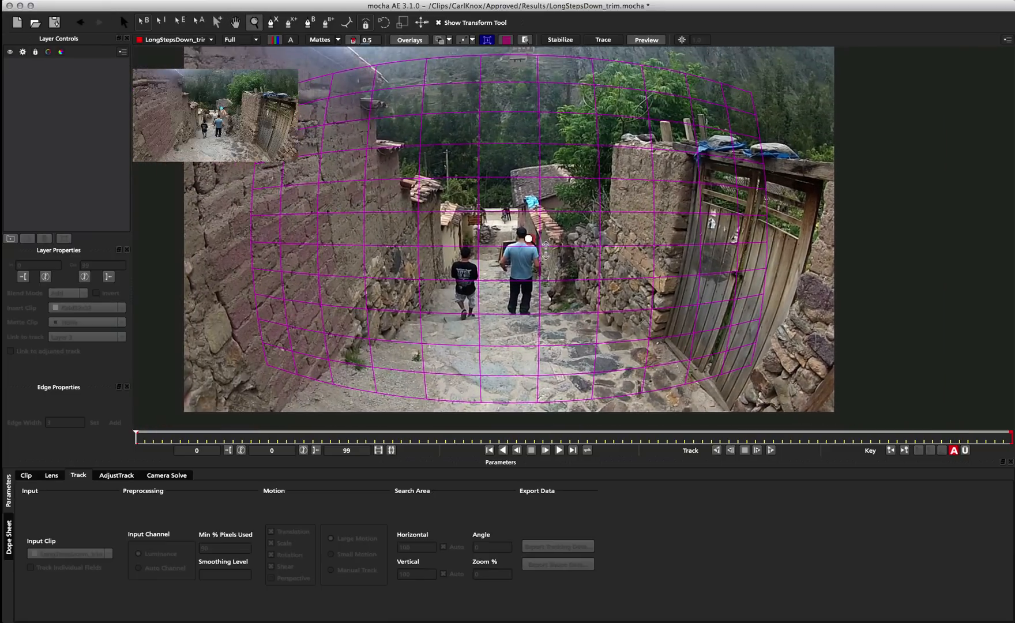
# - Reopen Export Lens Data for the 2-parameter calibration in mocha Lens for After Effects format
pyautogui.moveTo(545, 240); pyautogui.dragTo(563, 217)
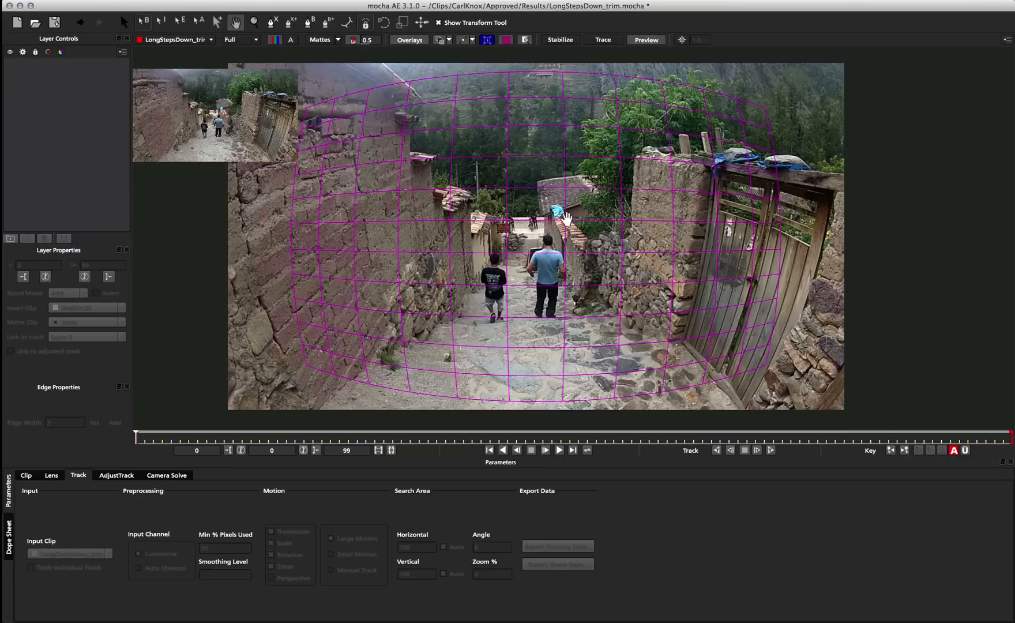
pyautogui.click(51, 475)
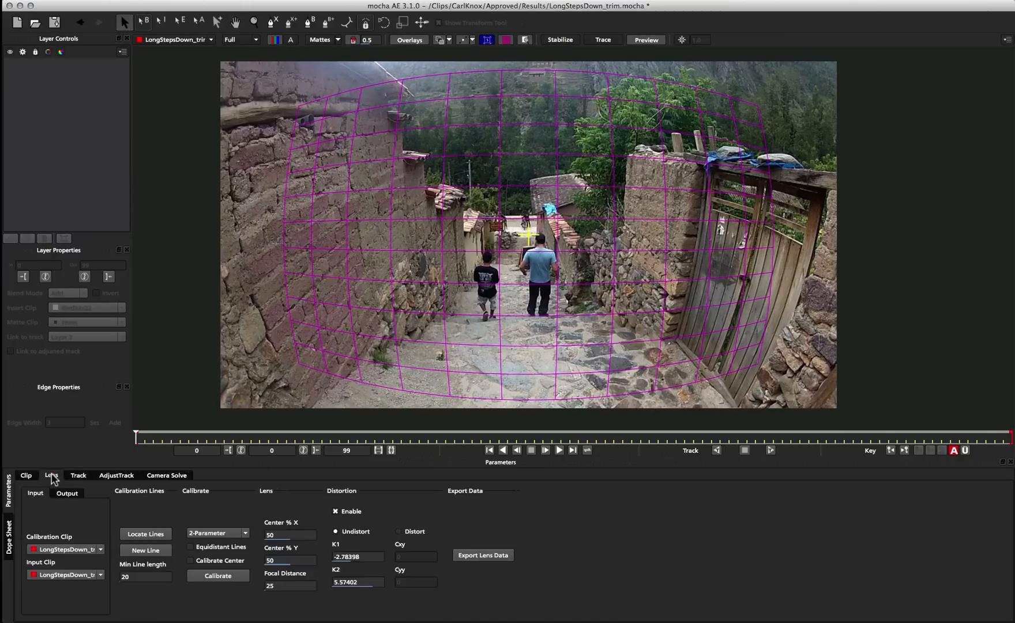
pyautogui.click(482, 555)
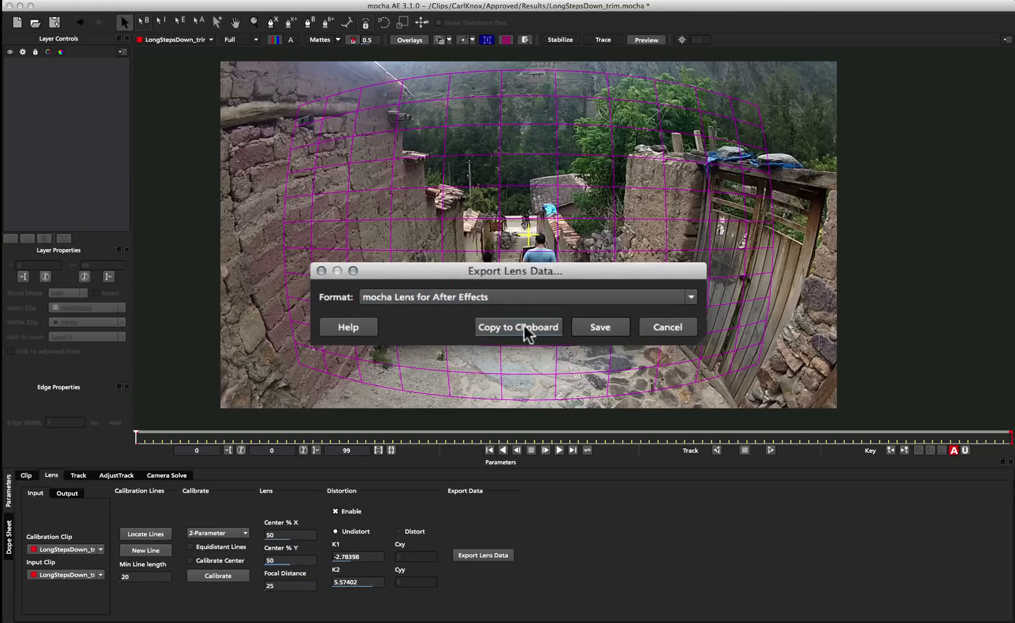
pyautogui.moveTo(486, 331)
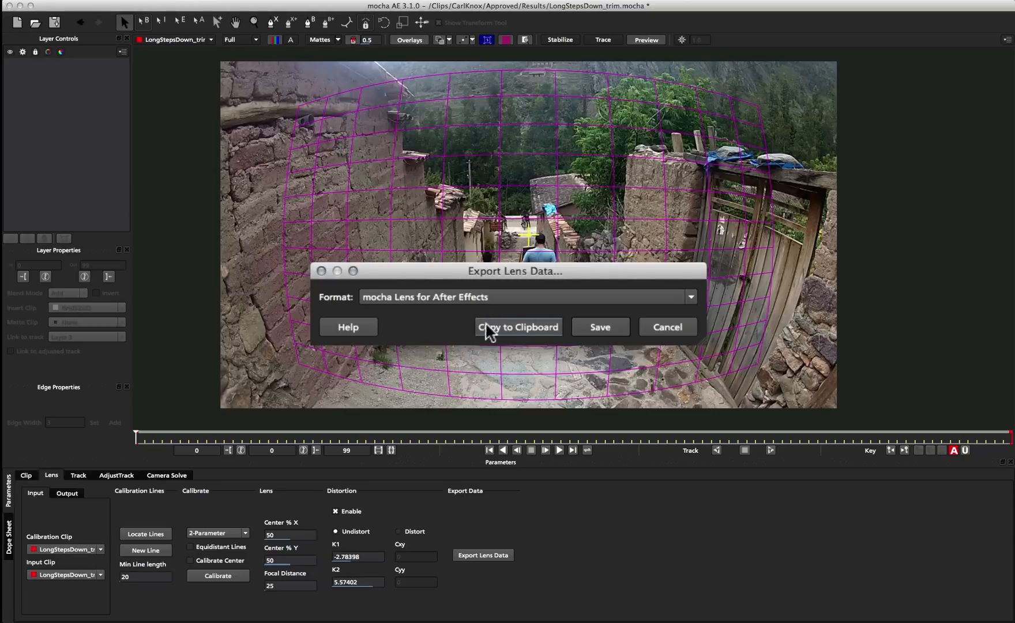
pyautogui.moveTo(501, 337)
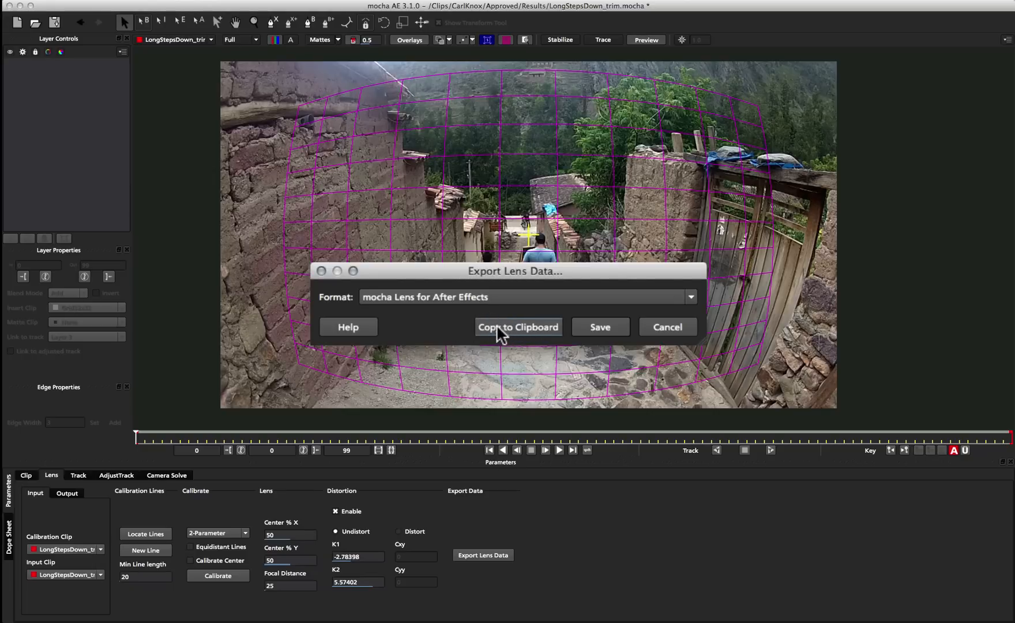
pyautogui.moveTo(529, 328)
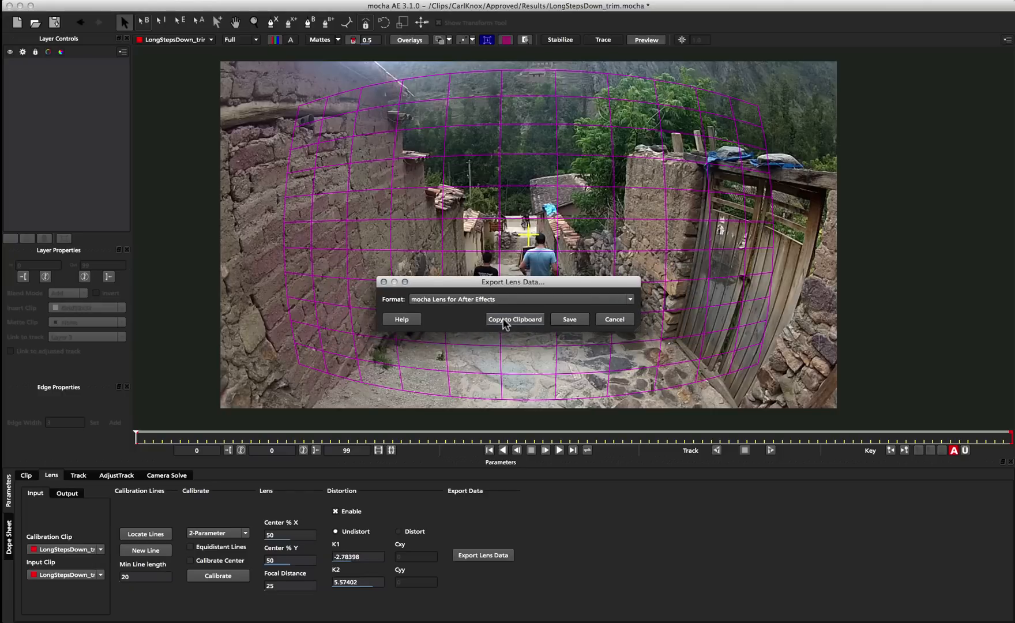
# - Copy the lens data to the clipboard for pasting onto the After Effects clip
pyautogui.click(514, 319)
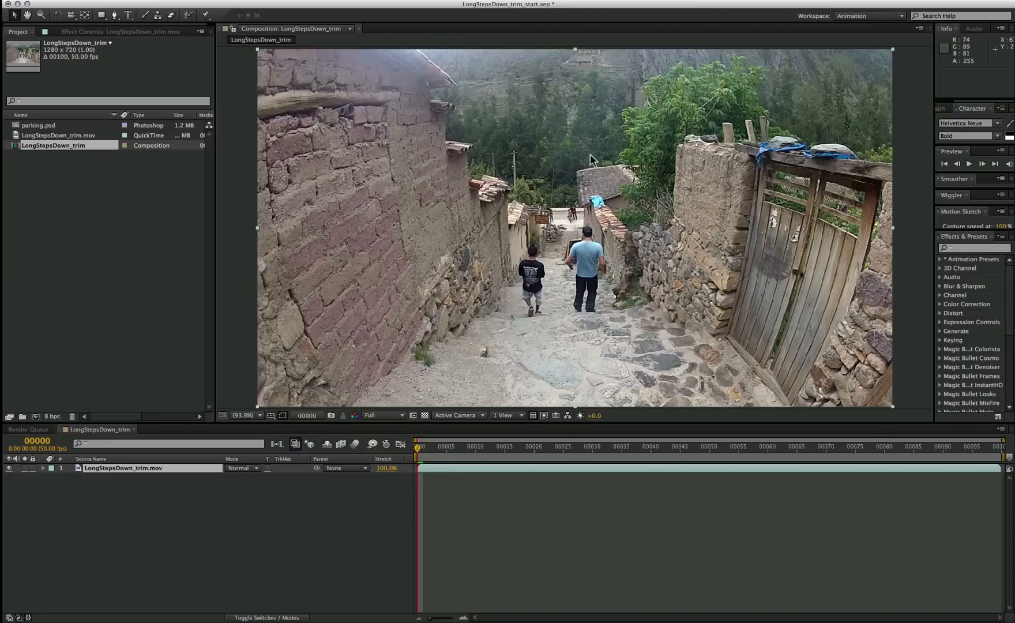
pyautogui.moveTo(625, 195)
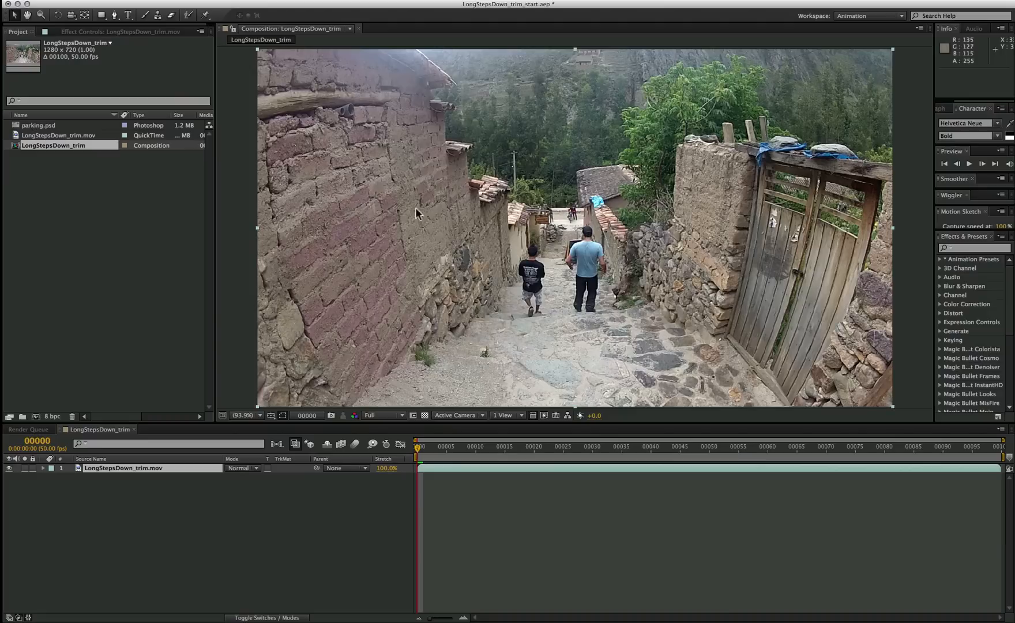
pyautogui.moveTo(505, 80)
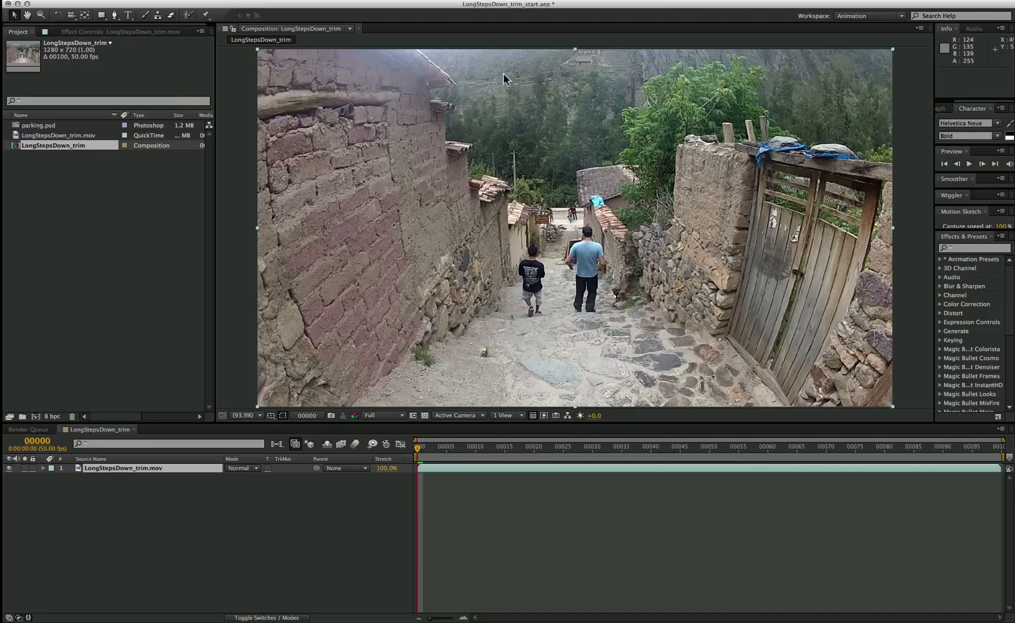
pyautogui.moveTo(576, 146)
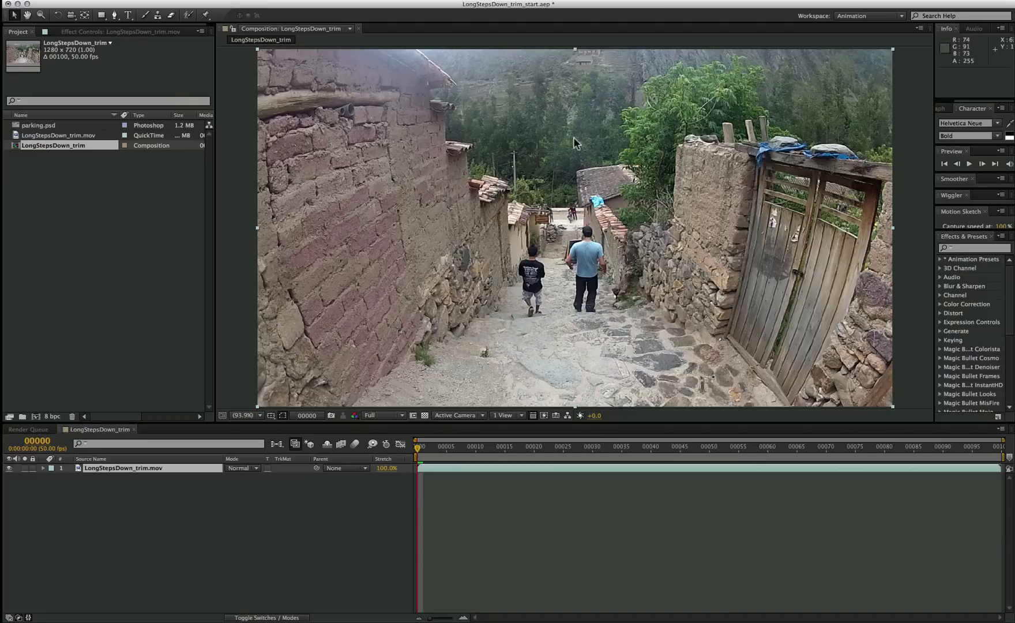
pyautogui.moveTo(426, 229)
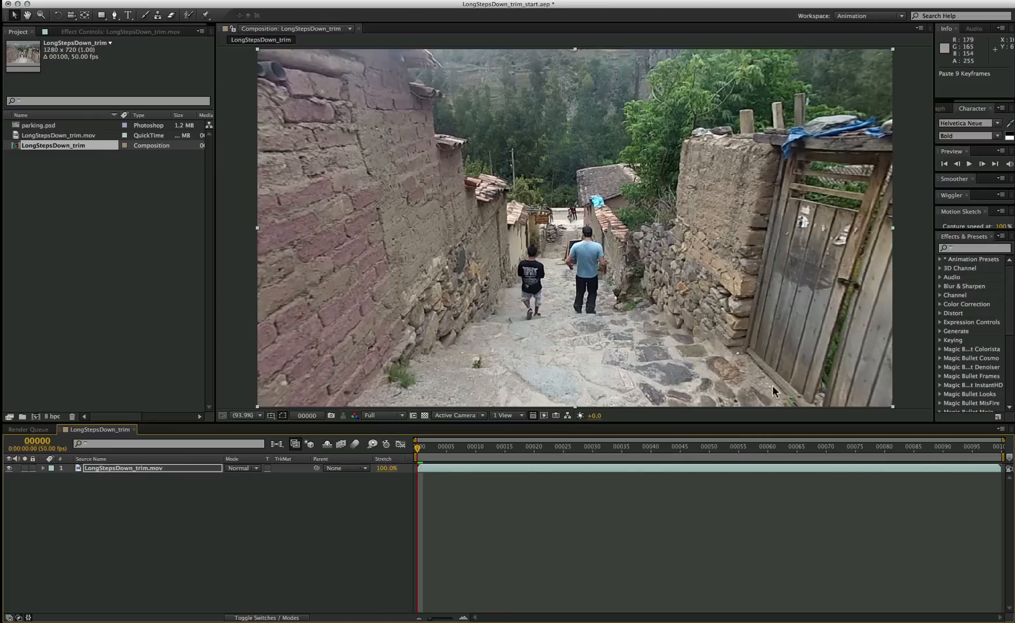
pyautogui.moveTo(327, 308)
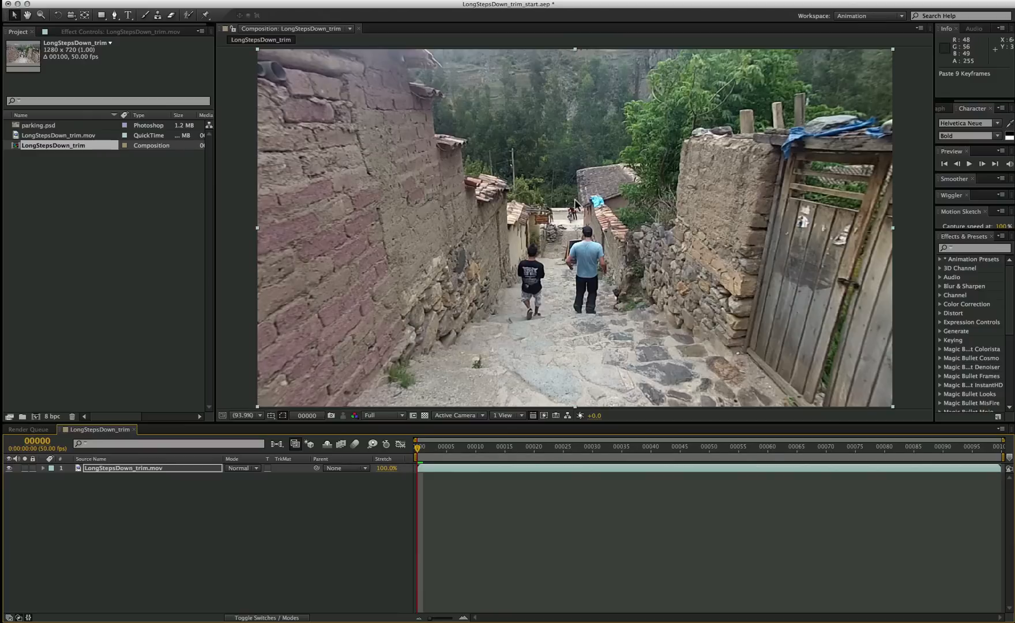
# - Compare mocha lens Apply distortion against Remove distortion, leaving it on Remove
pyautogui.click(115, 31)
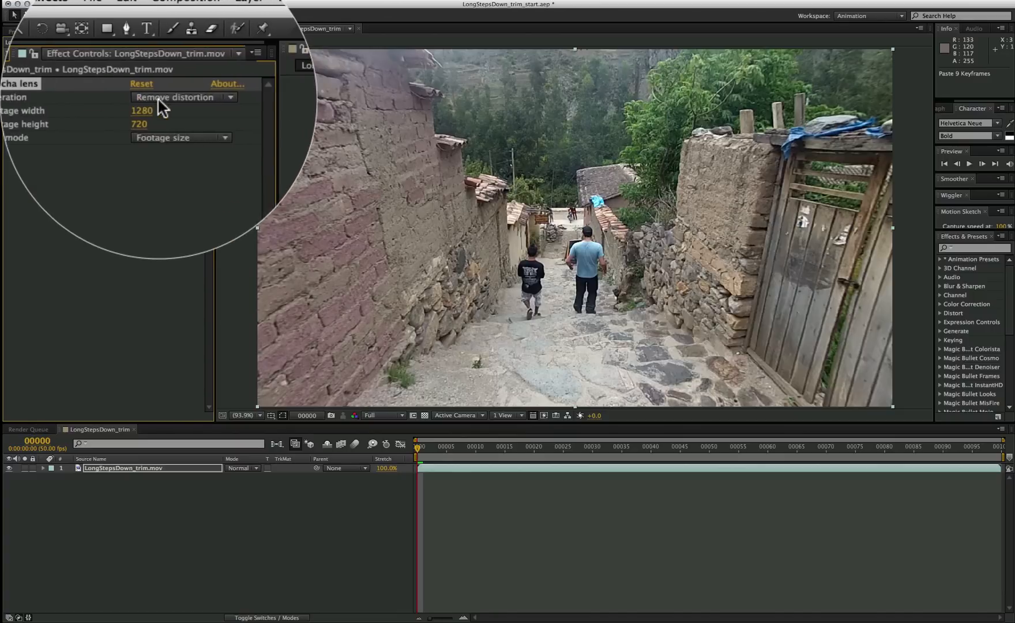
pyautogui.click(183, 97)
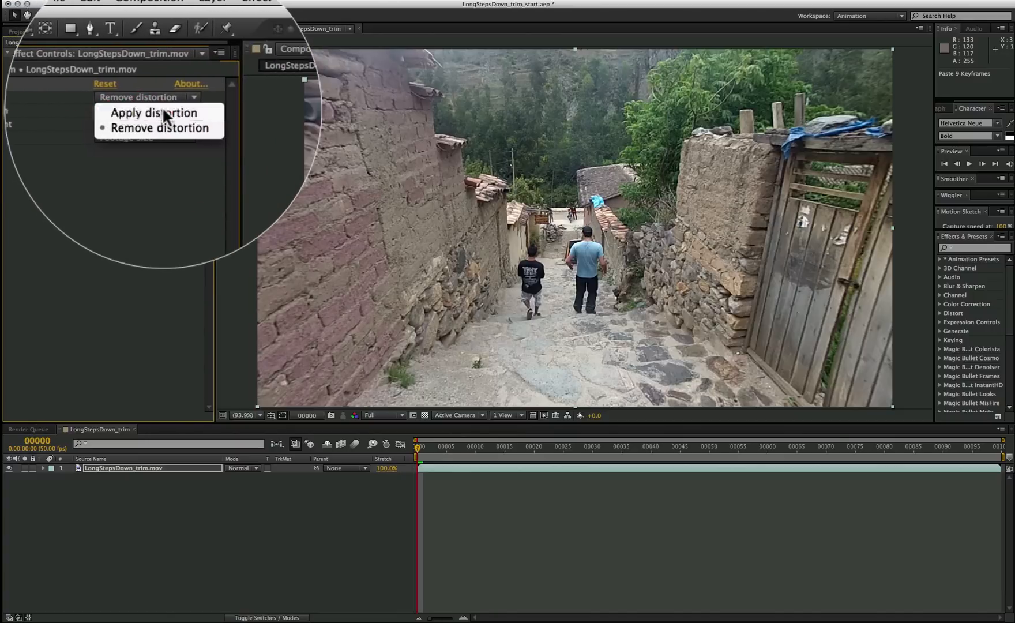
pyautogui.click(152, 113)
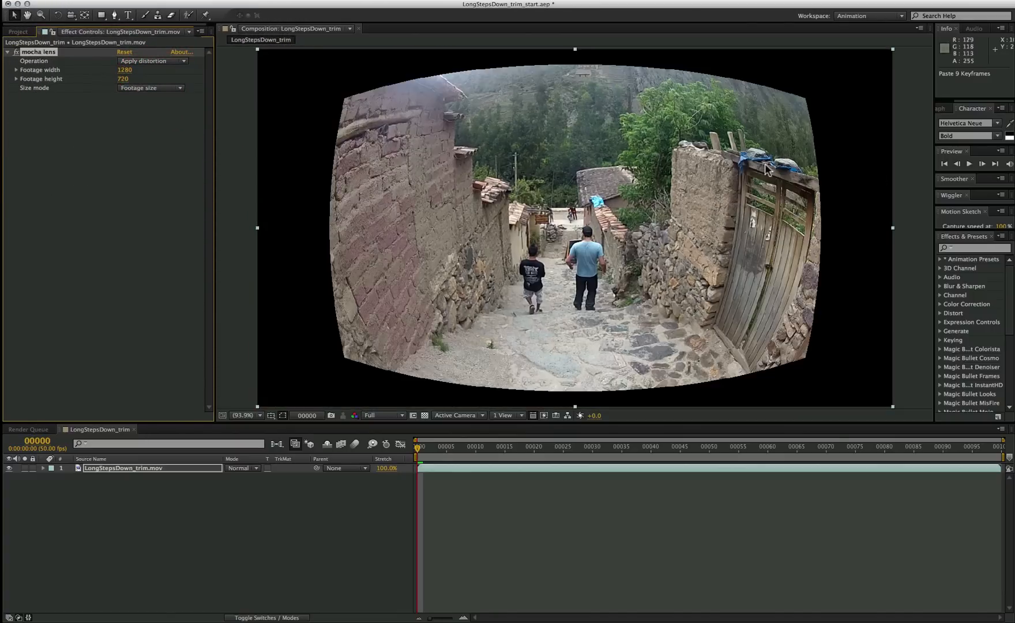
pyautogui.moveTo(683, 203)
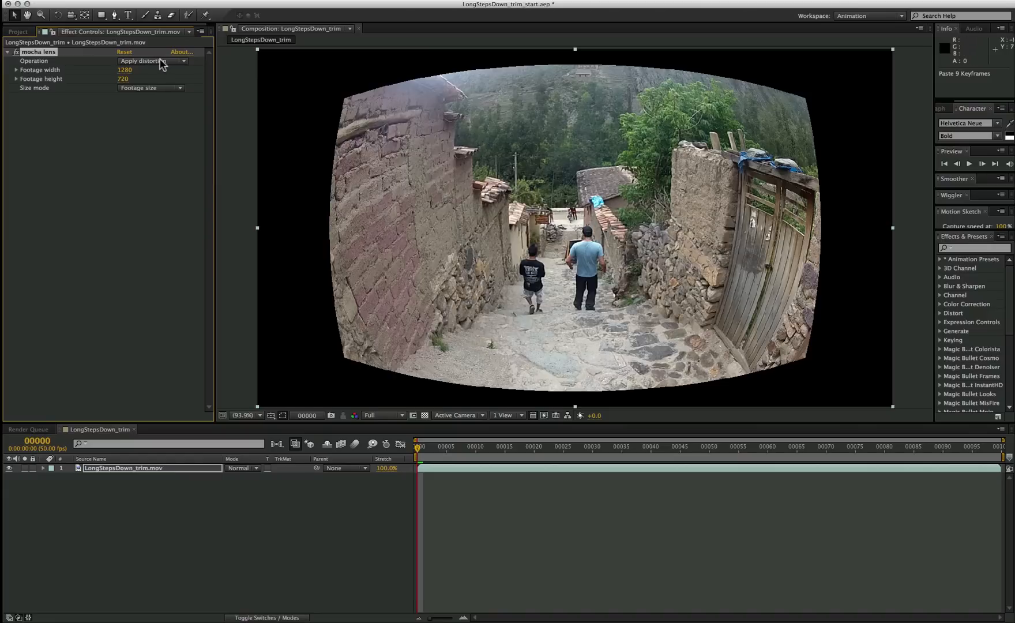
pyautogui.click(153, 61)
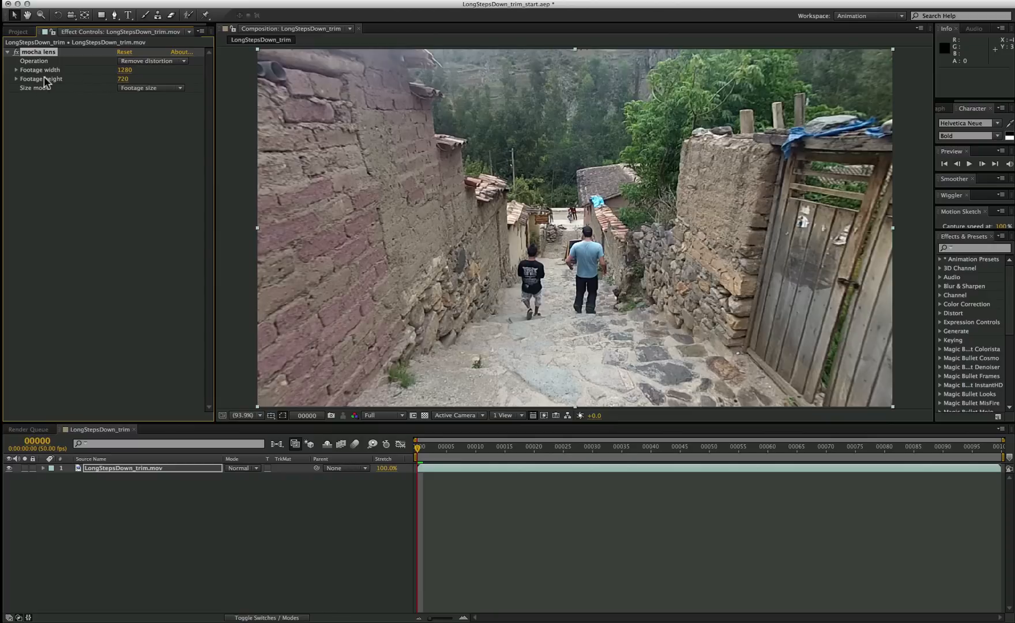
pyautogui.moveTo(76, 88)
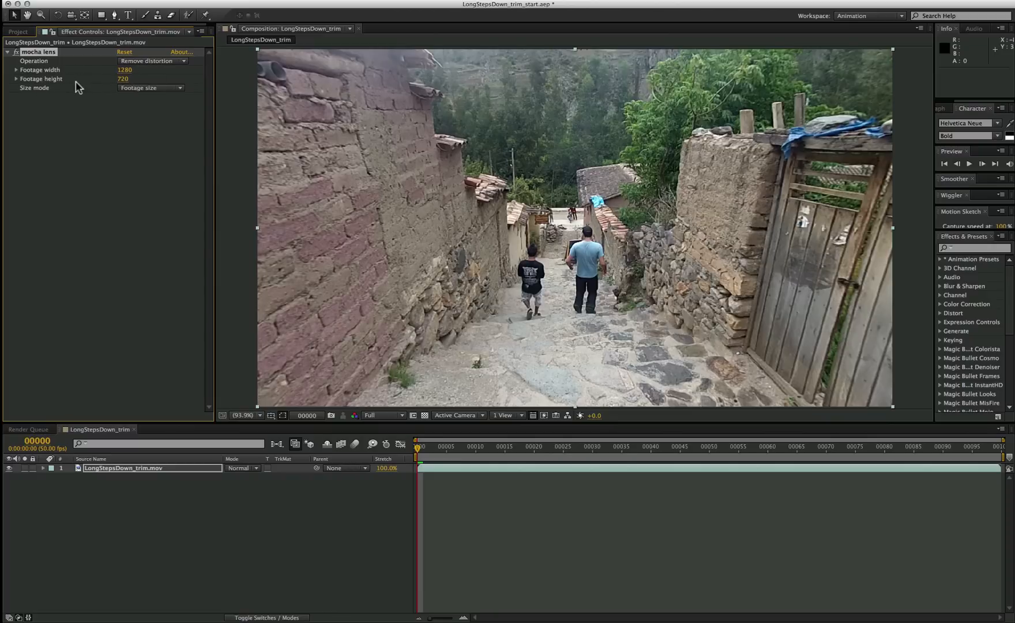
pyautogui.moveTo(505, 276)
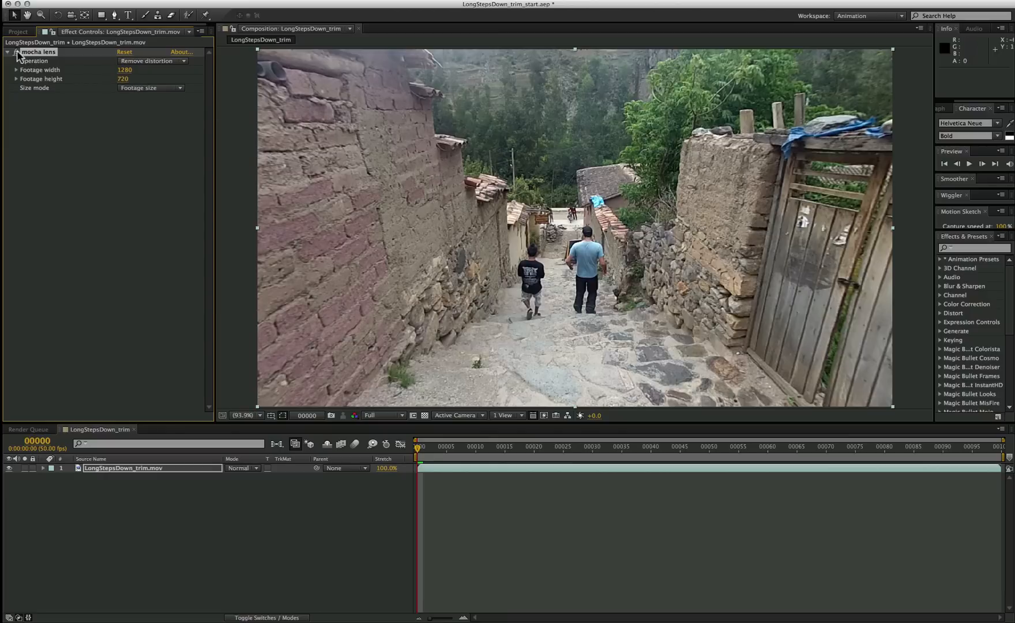
pyautogui.click(7, 53)
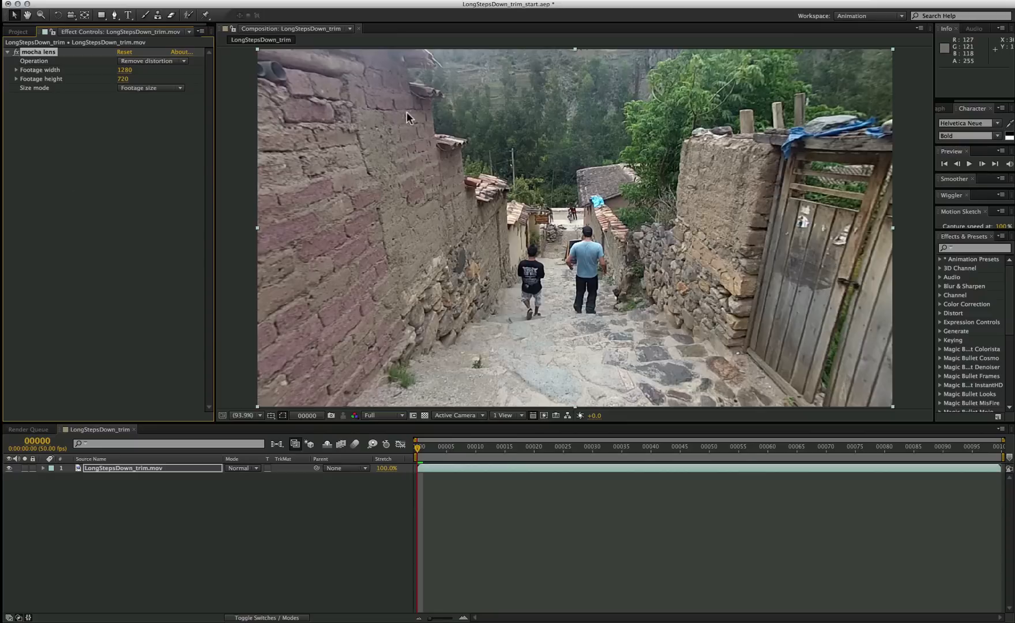
pyautogui.moveTo(632, 391)
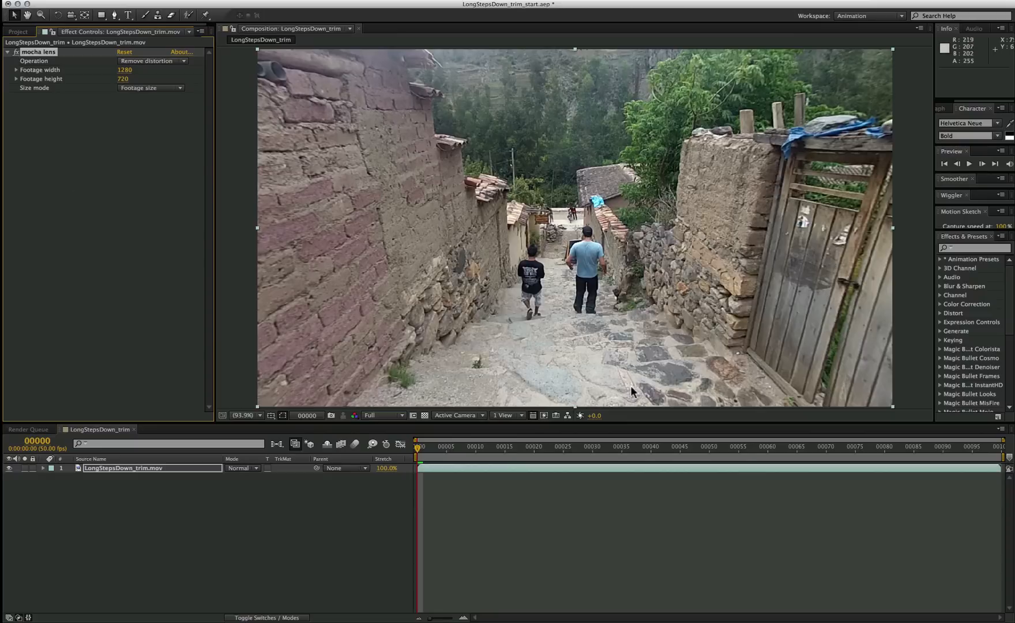
pyautogui.moveTo(302, 193)
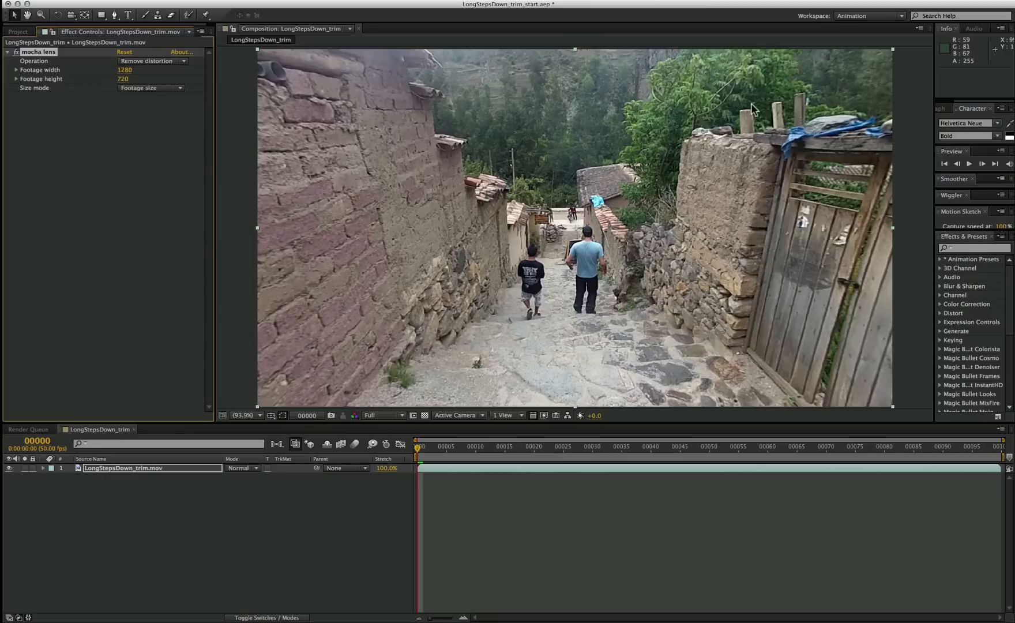
pyautogui.moveTo(339, 216)
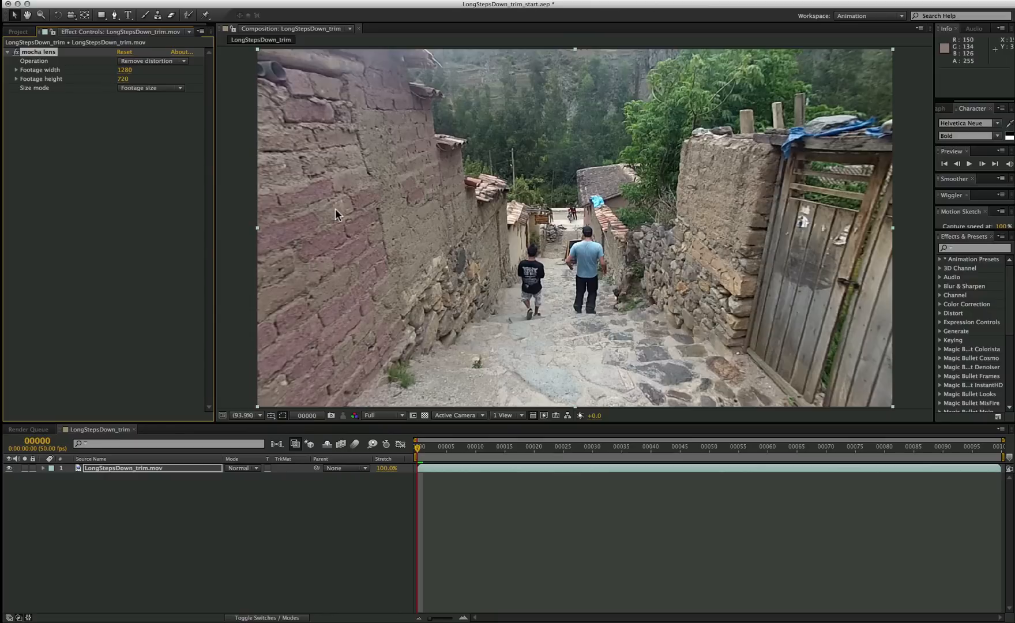